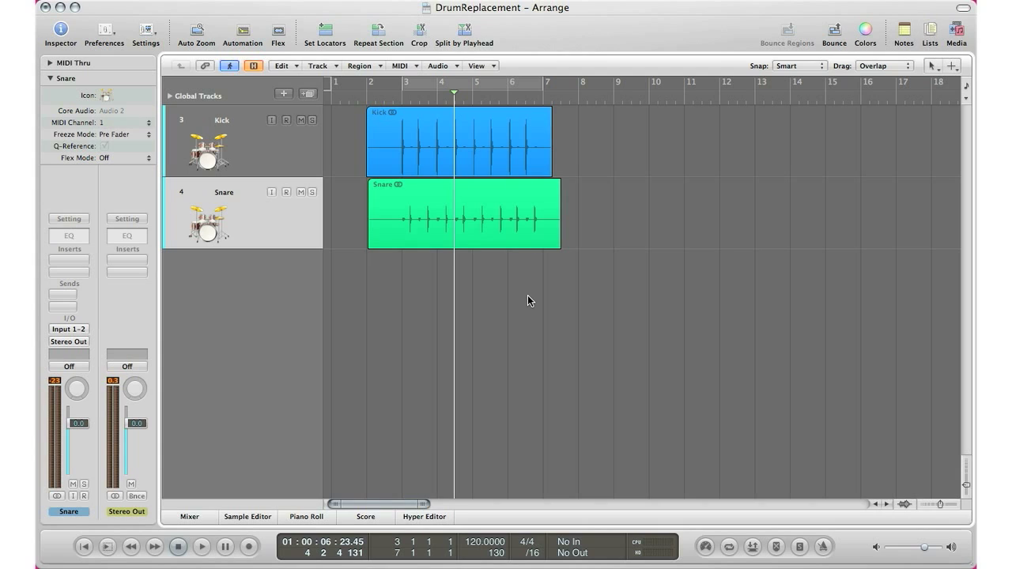
{"action": "mouse_move", "coordinate": [412, 147]}
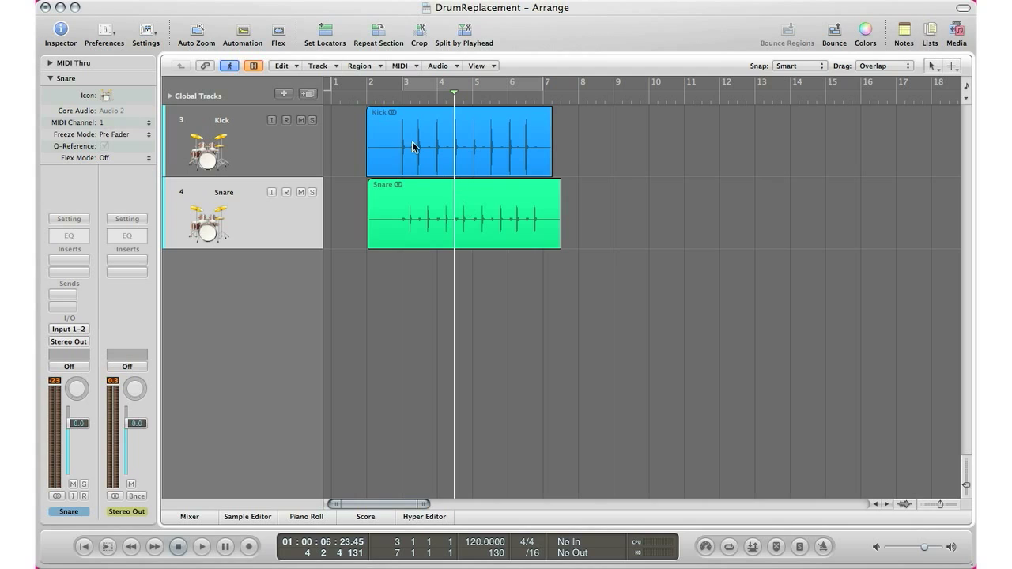
{"action": "mouse_move", "coordinate": [414, 172]}
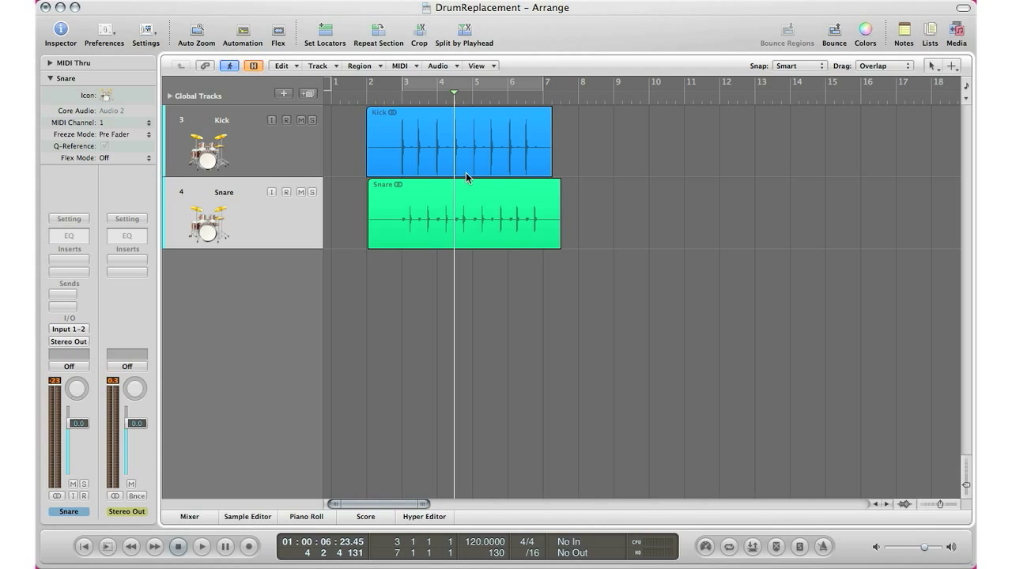
{"action": "mouse_move", "coordinate": [443, 160]}
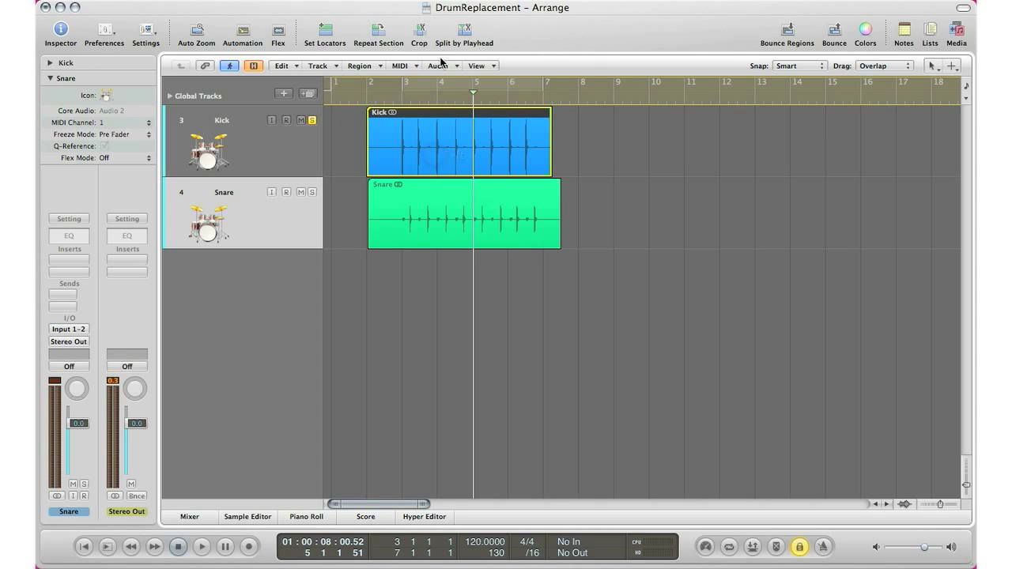
Strip silence from the kick recording with Threshold 5.0 and Post Release-Time 0.0410.
{"action": "left_click", "coordinate": [438, 66]}
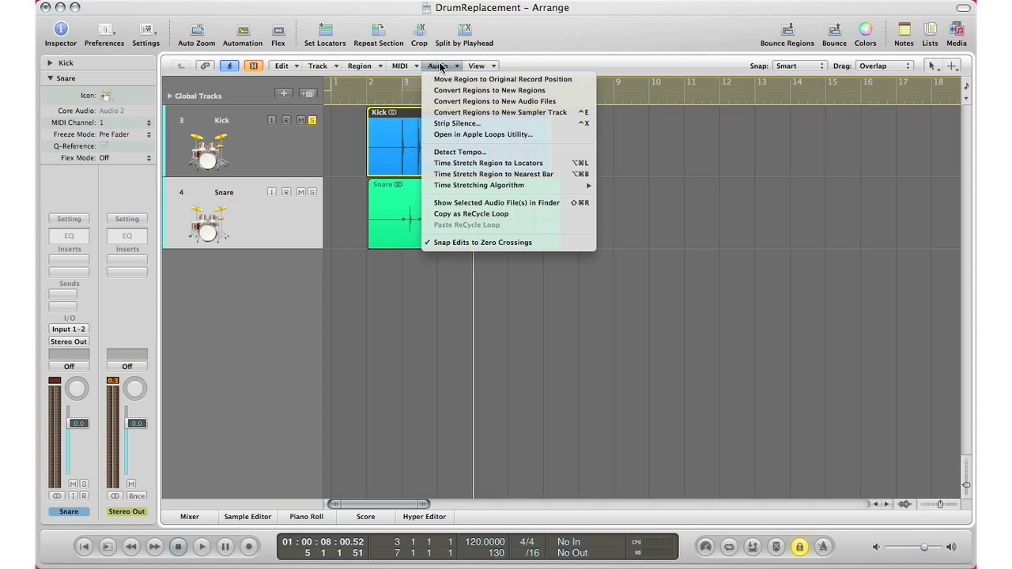
{"action": "left_click", "coordinate": [456, 123]}
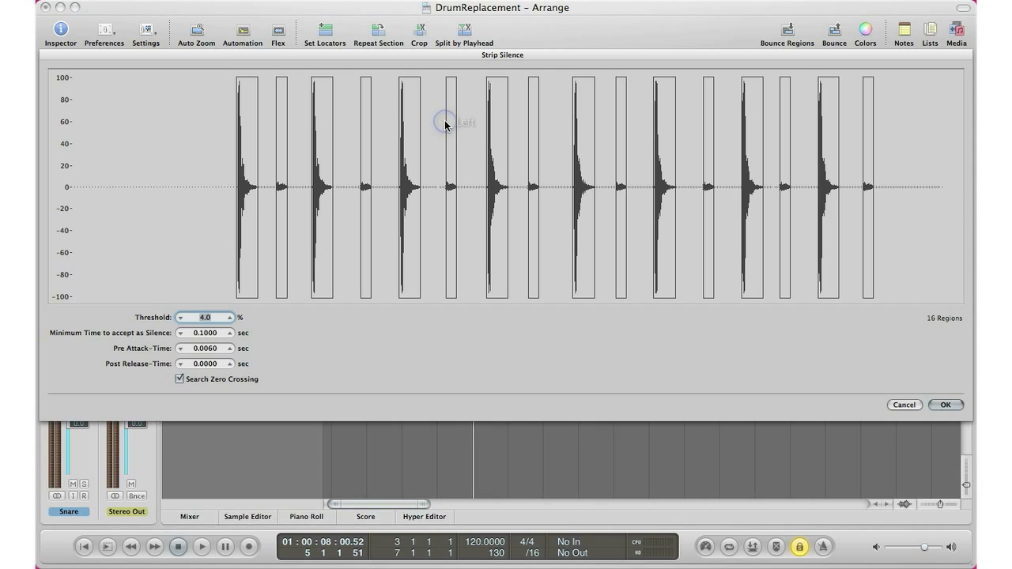
{"action": "mouse_move", "coordinate": [457, 227]}
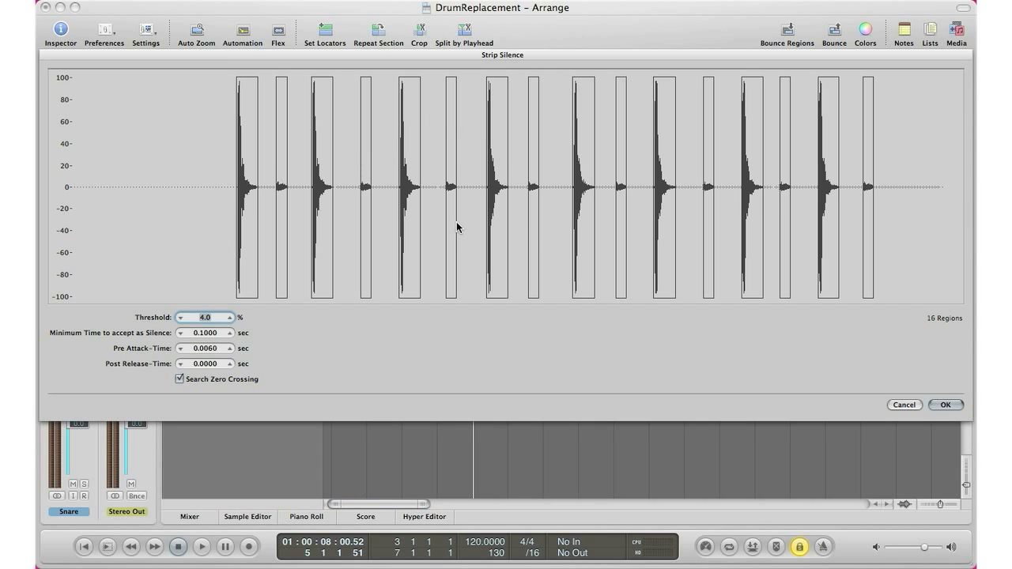
{"action": "mouse_move", "coordinate": [376, 253]}
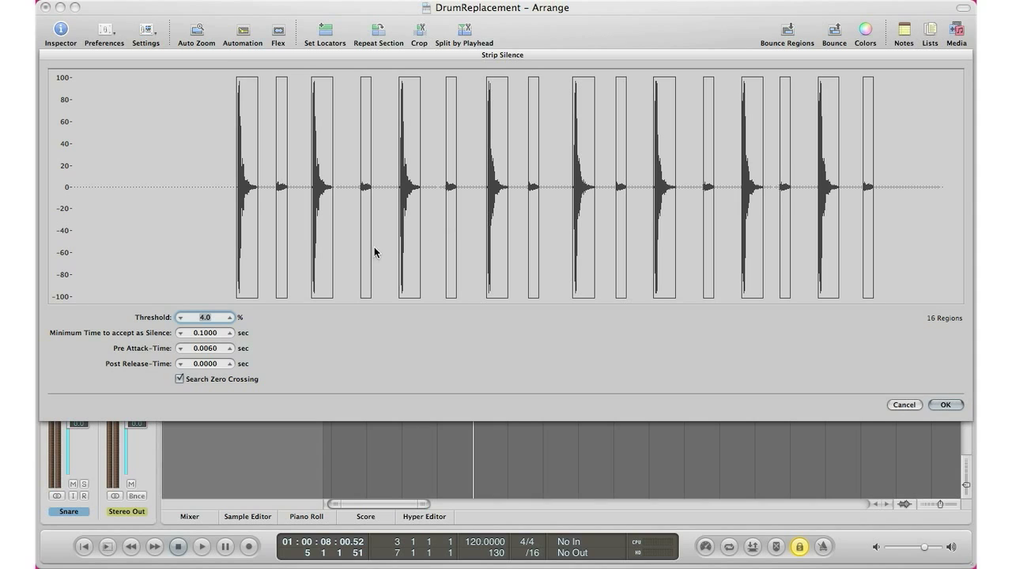
{"action": "left_click", "coordinate": [230, 315]}
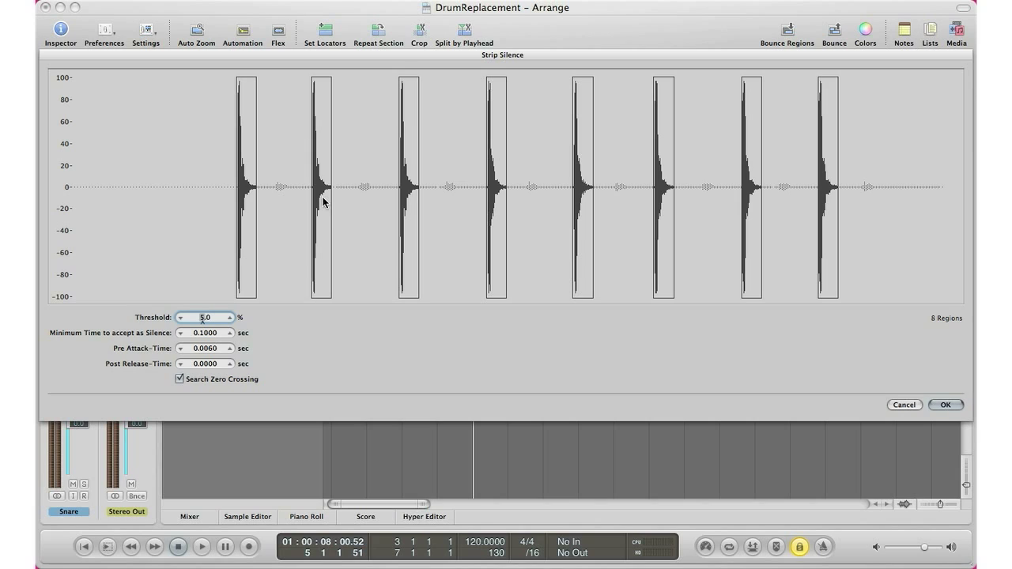
{"action": "mouse_move", "coordinate": [620, 195]}
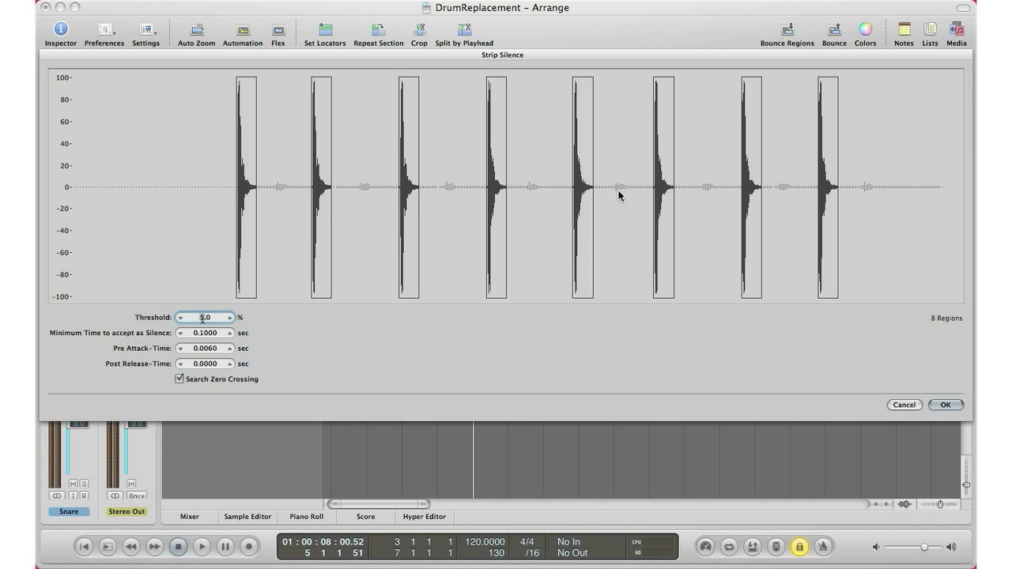
{"action": "mouse_move", "coordinate": [153, 471]}
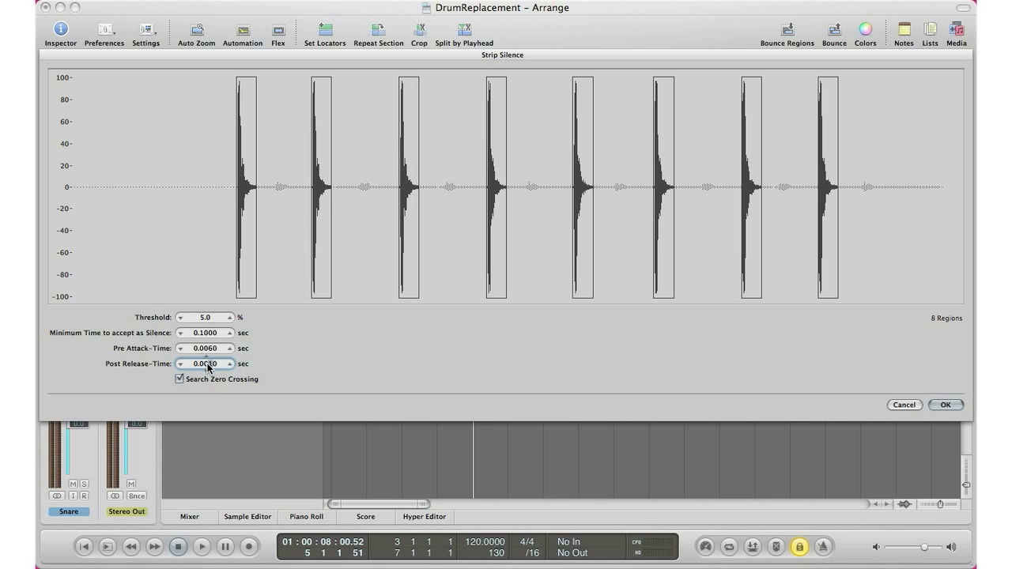
{"action": "left_click", "coordinate": [230, 361]}
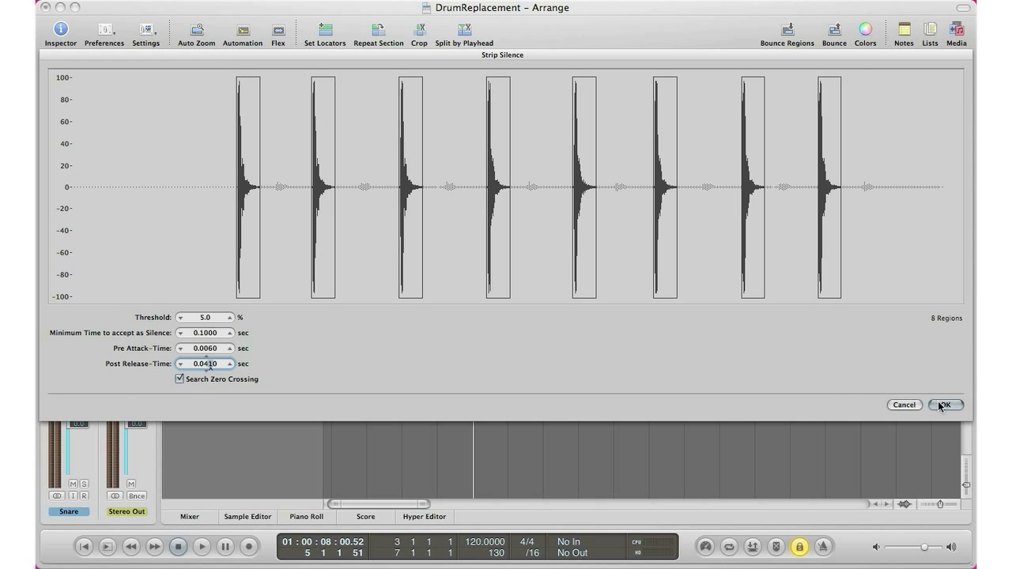
{"action": "left_click", "coordinate": [946, 405]}
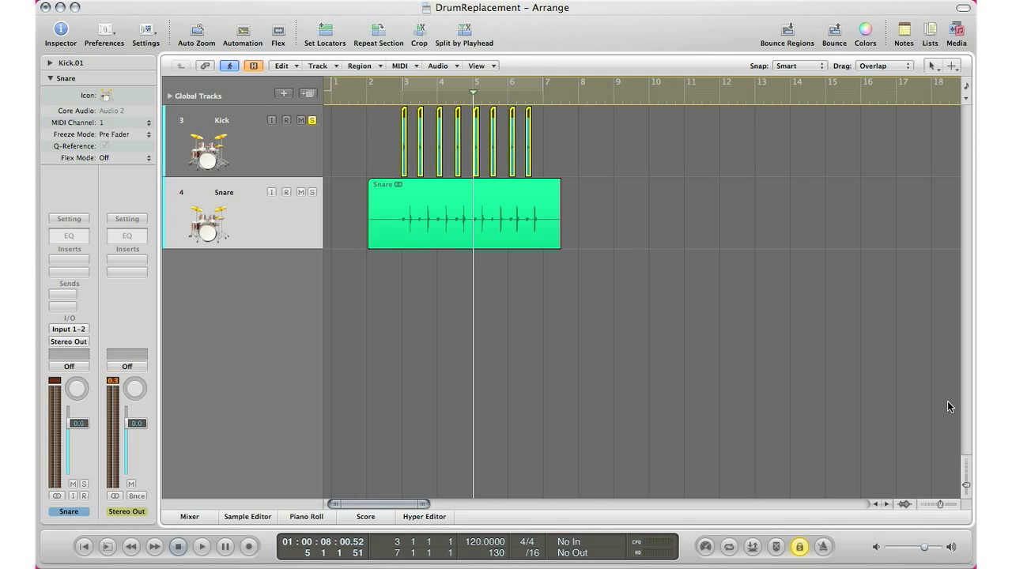
{"action": "mouse_move", "coordinate": [932, 149]}
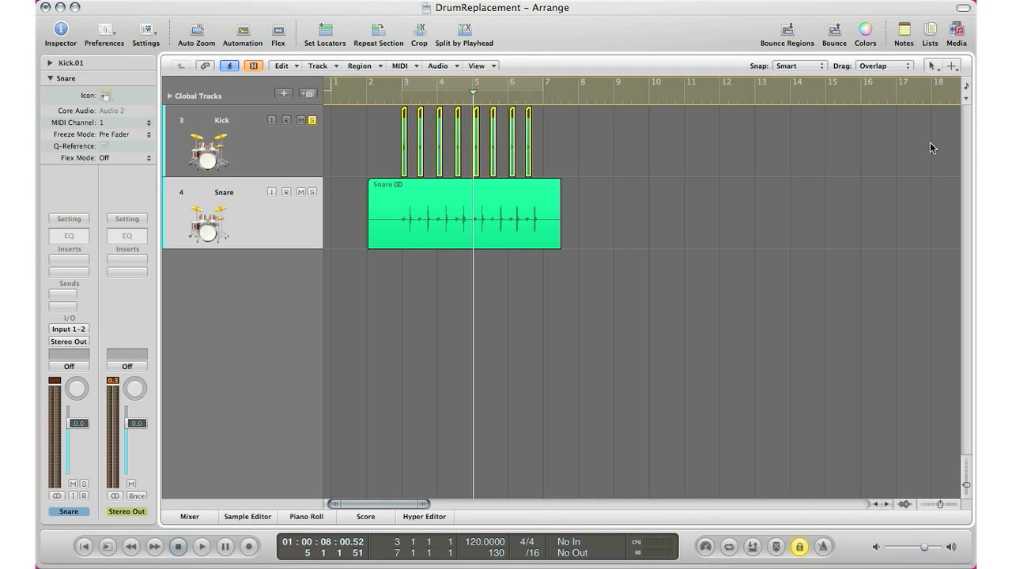
Bounce the eight kick hits in place onto a new Kick_bip_3 track, then adjust soloing.
{"action": "left_click", "coordinate": [607, 176]}
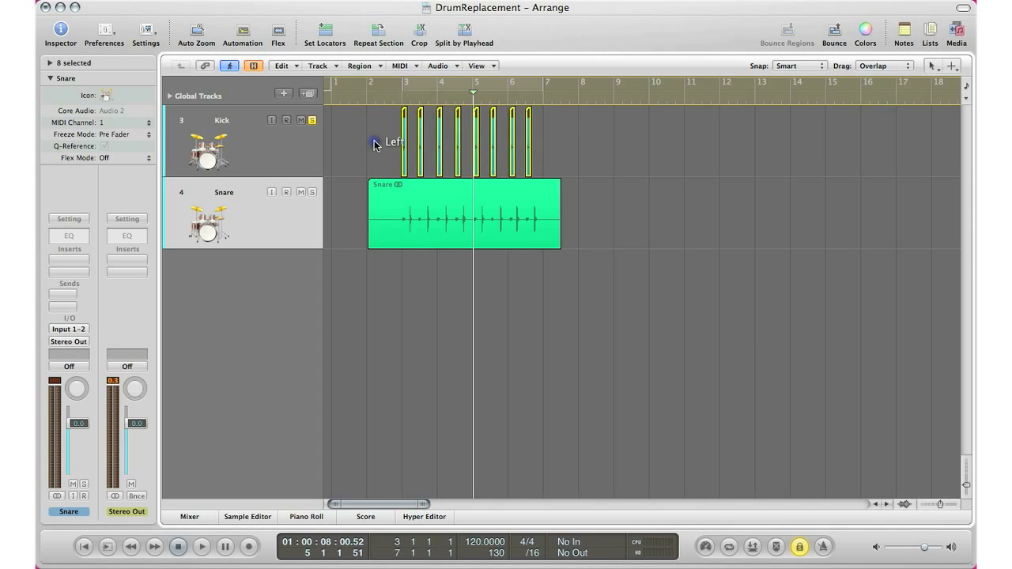
{"action": "left_click", "coordinate": [361, 66]}
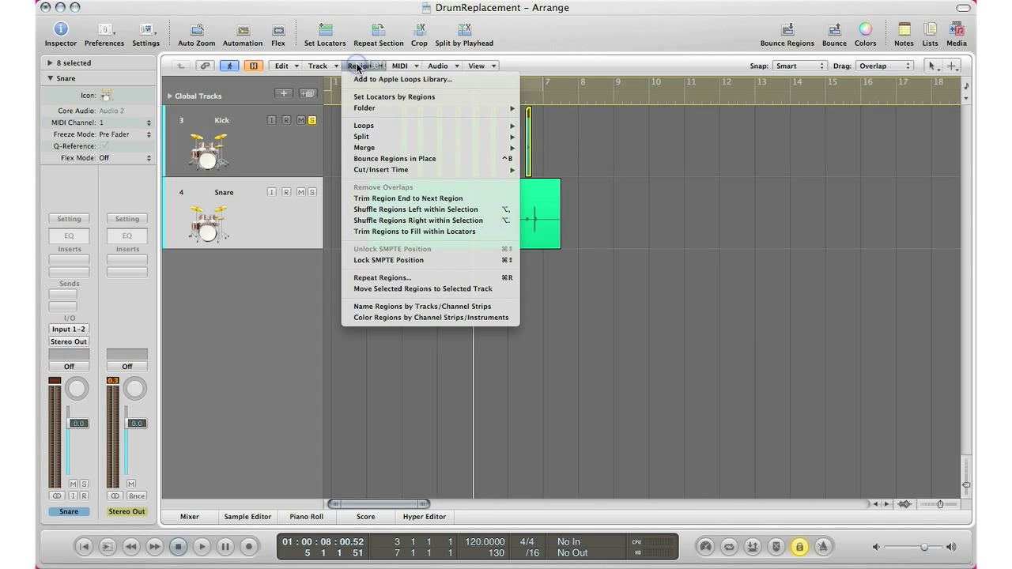
{"action": "mouse_move", "coordinate": [395, 158]}
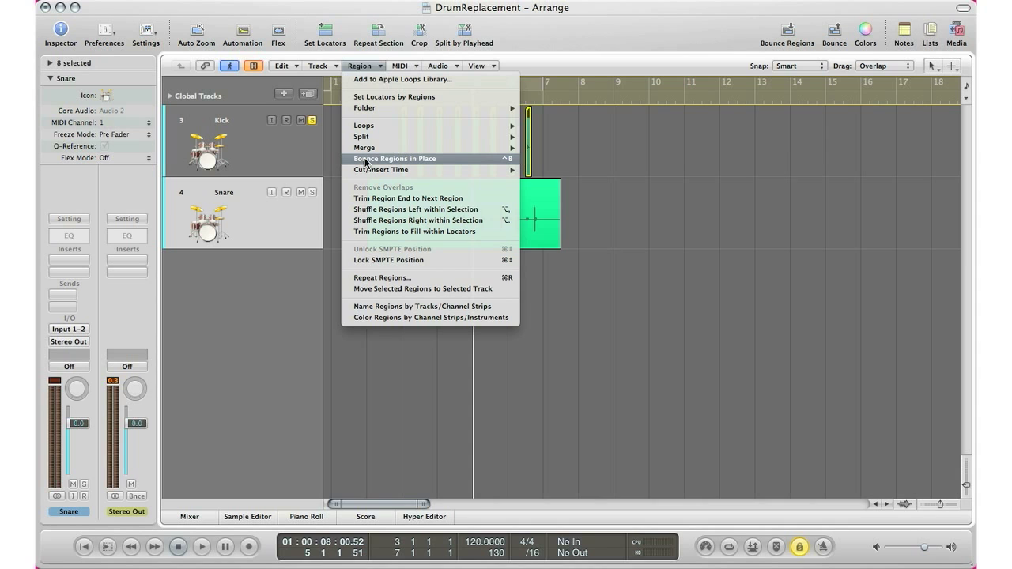
{"action": "left_click", "coordinate": [394, 158]}
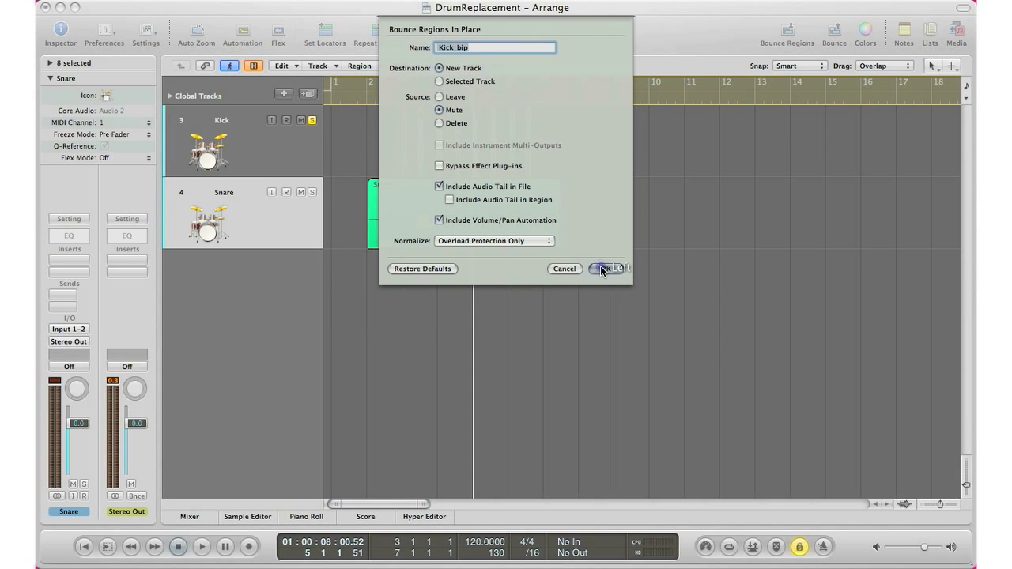
{"action": "left_click", "coordinate": [605, 269]}
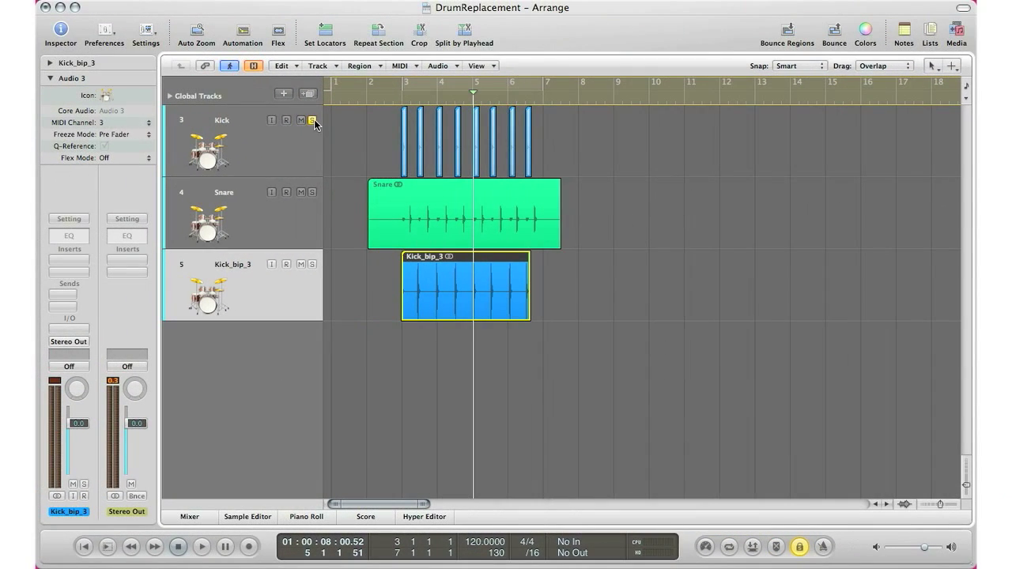
{"action": "left_click", "coordinate": [312, 120]}
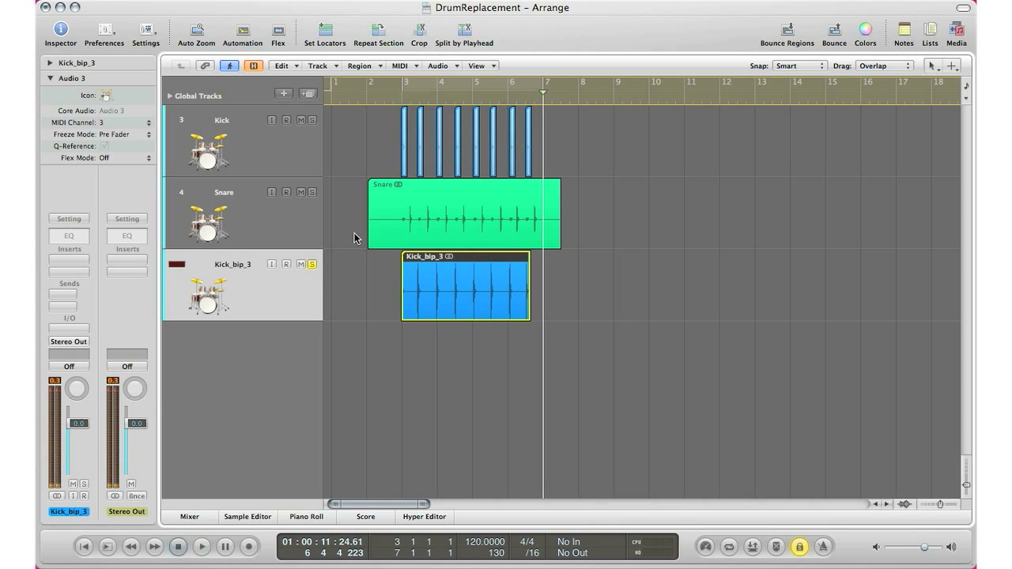
Move the playhead back before bar 3 and create a new software instrument track.
{"action": "left_click", "coordinate": [393, 89]}
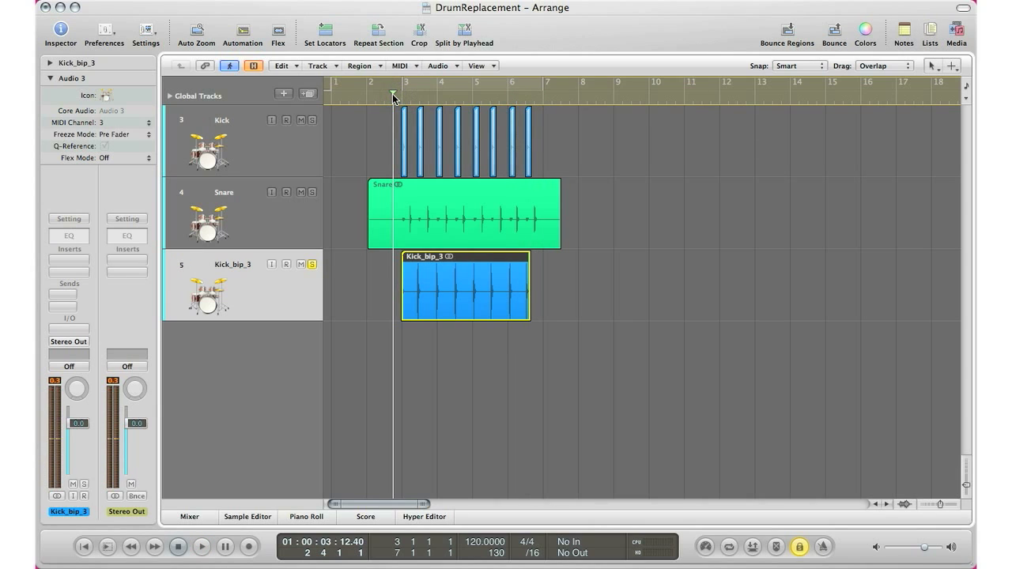
{"action": "mouse_move", "coordinate": [284, 99]}
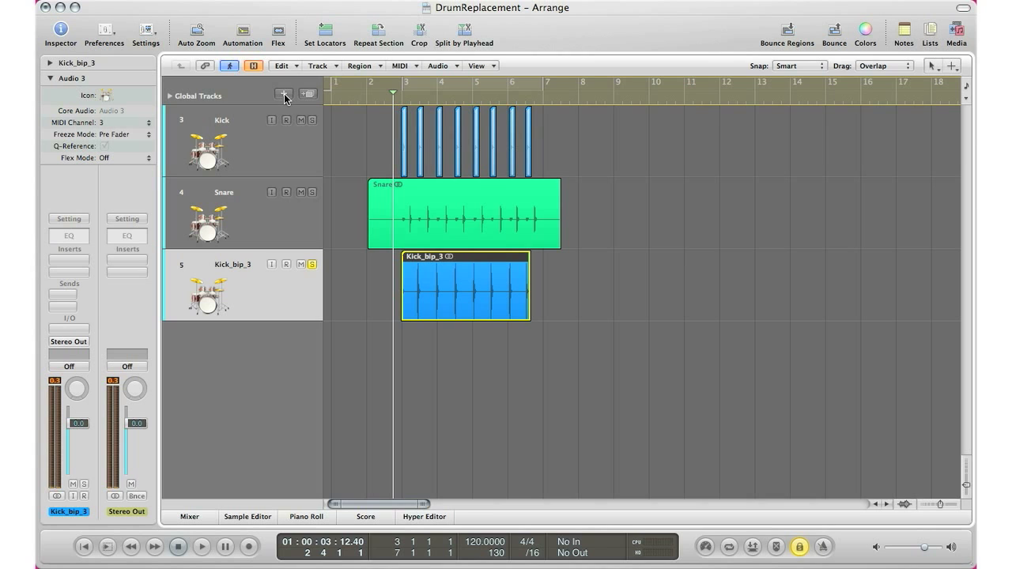
{"action": "left_click", "coordinate": [282, 94]}
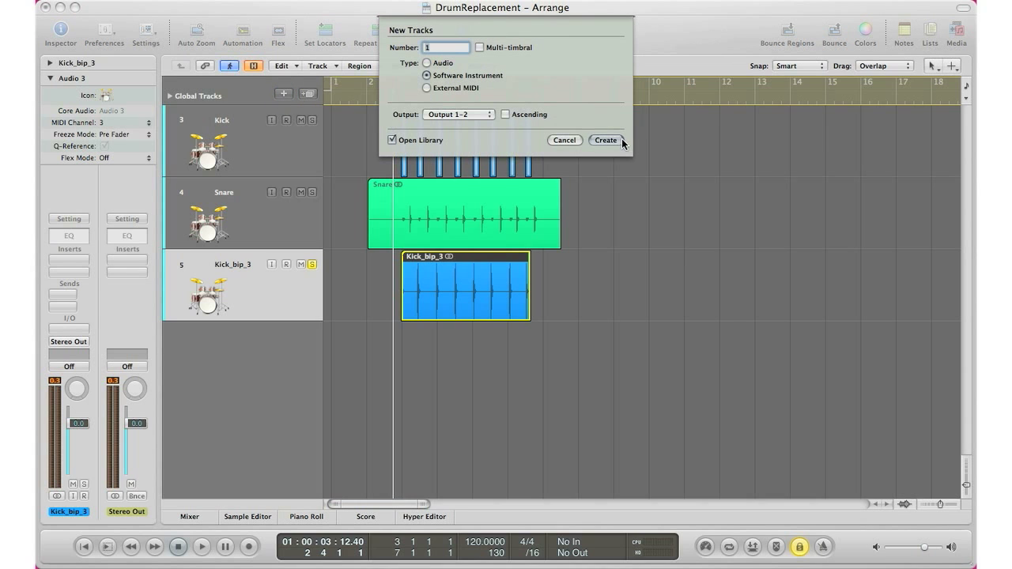
{"action": "left_click", "coordinate": [605, 140]}
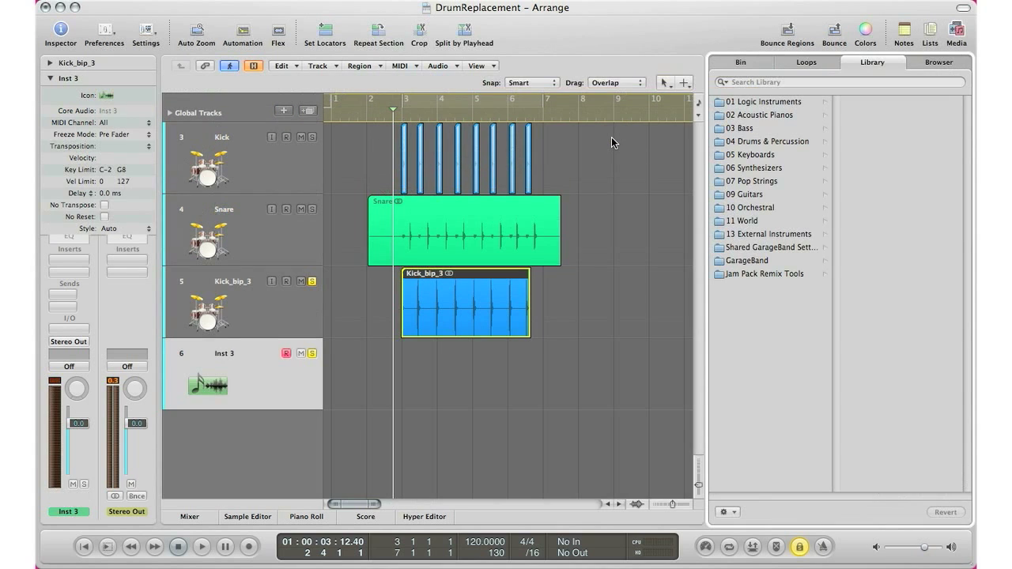
{"action": "mouse_move", "coordinate": [965, 38]}
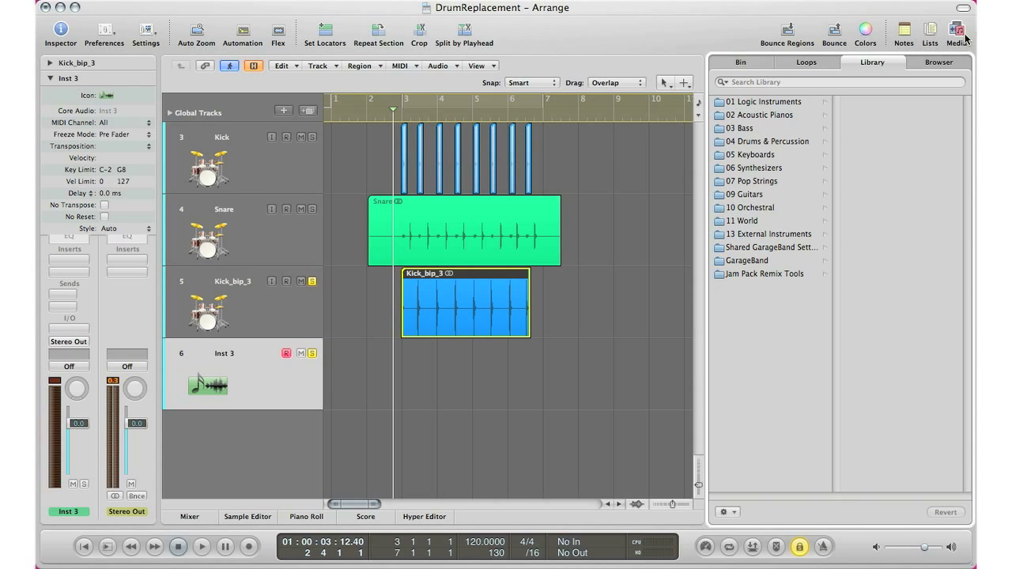
Load Ultrabeat (Stereo) with the Vintage 08 Kit and open Kick_bip_3 in the Sample Editor.
{"action": "left_click", "coordinate": [68, 342]}
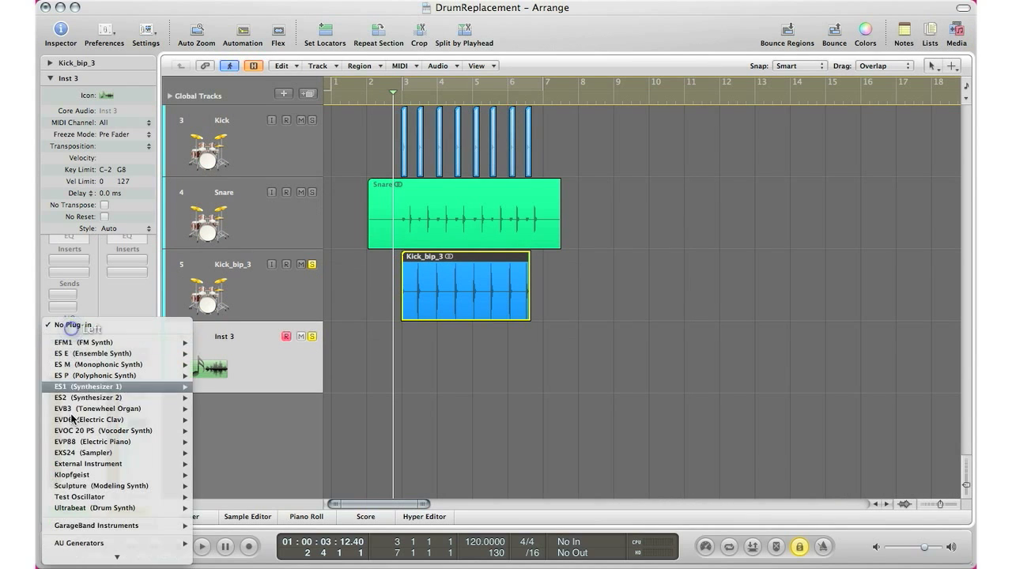
{"action": "mouse_move", "coordinate": [95, 508]}
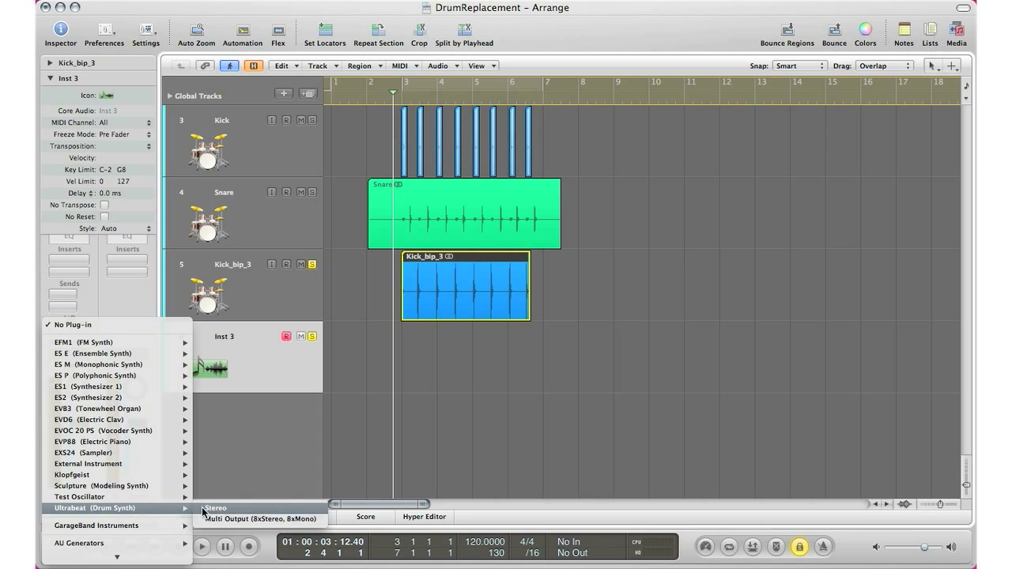
{"action": "left_click", "coordinate": [216, 508]}
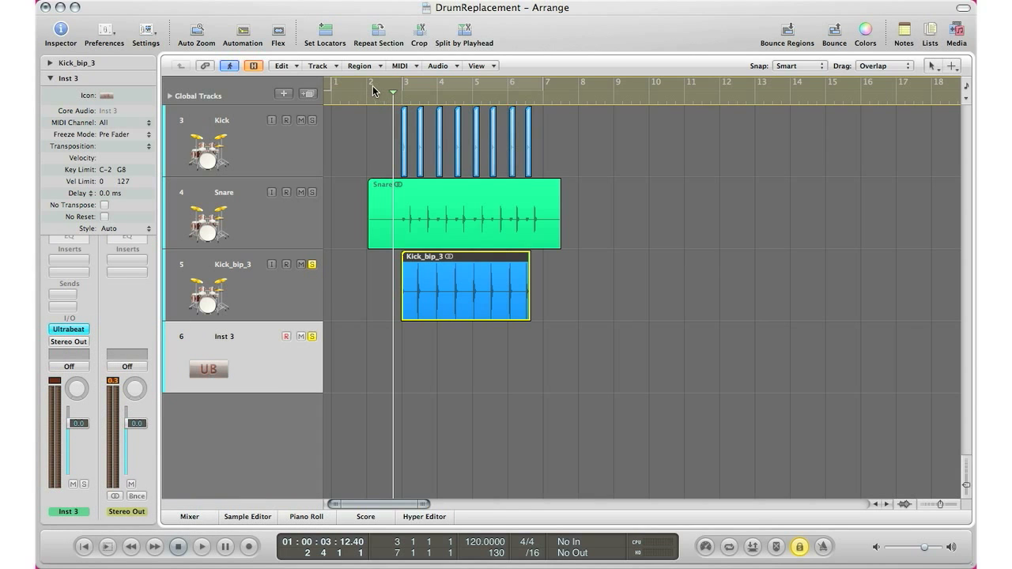
{"action": "double_click", "coordinate": [208, 370]}
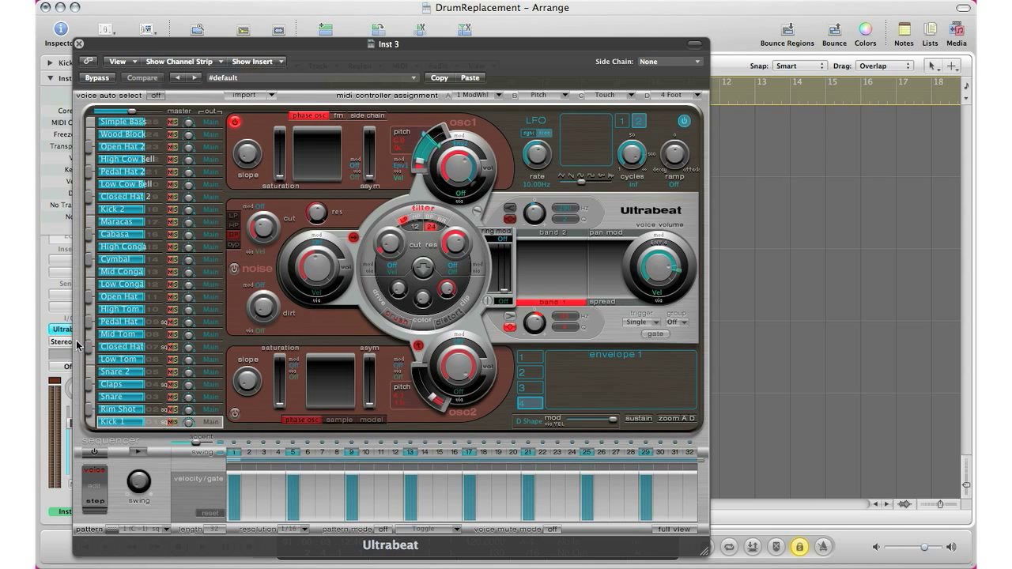
{"action": "left_click", "coordinate": [403, 78]}
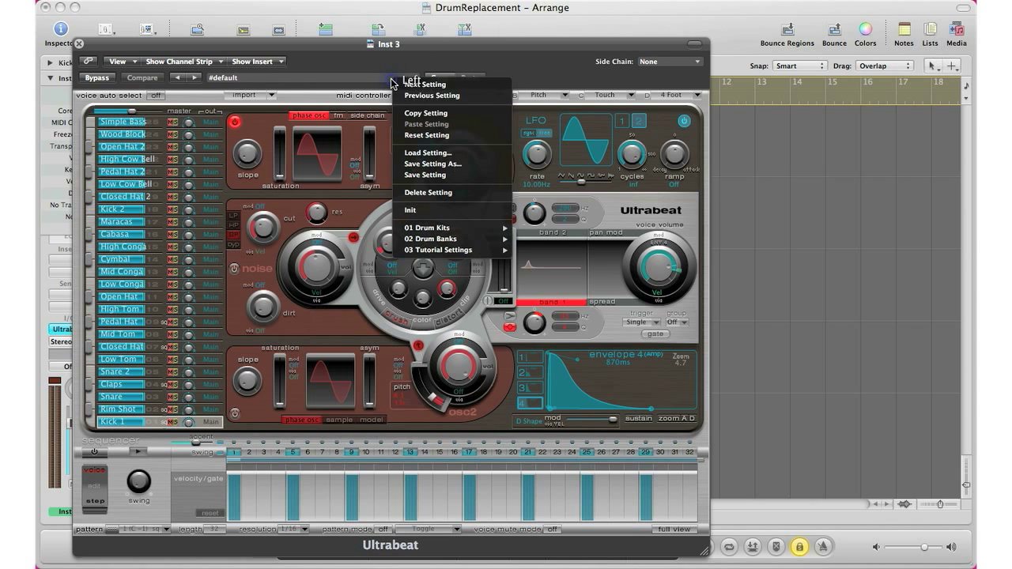
{"action": "left_click", "coordinate": [427, 228]}
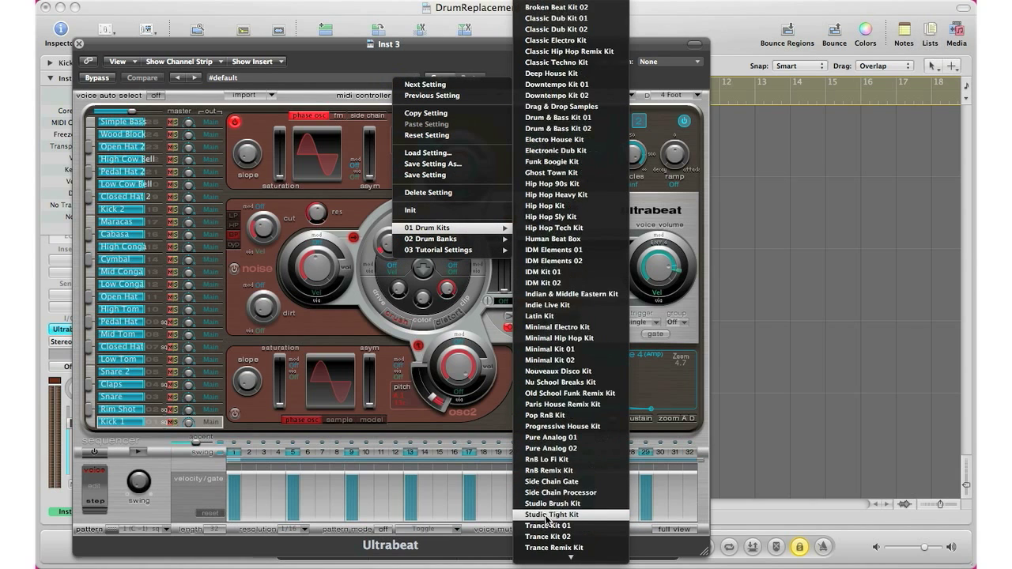
{"action": "left_click", "coordinate": [548, 515]}
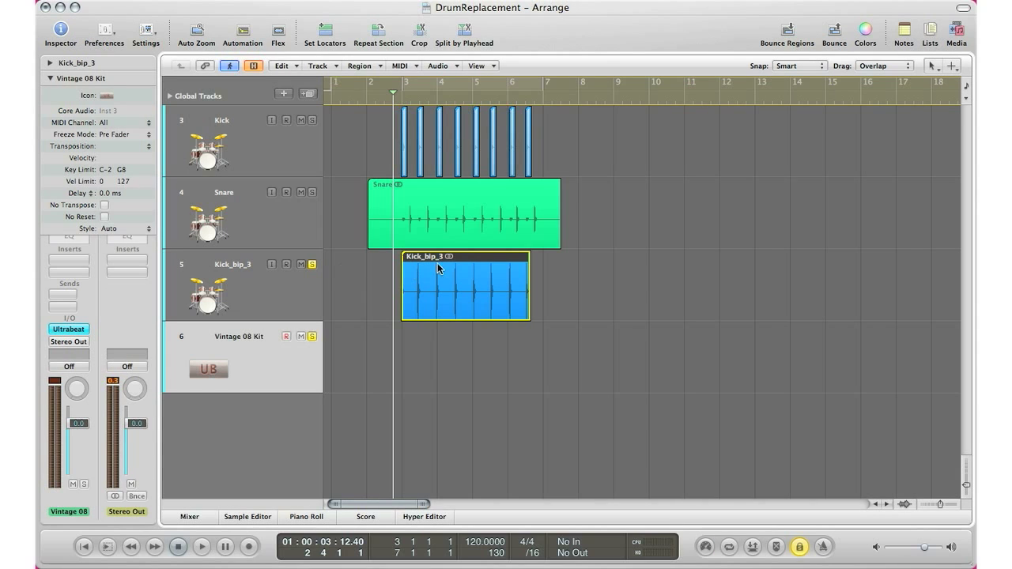
{"action": "left_click", "coordinate": [247, 516]}
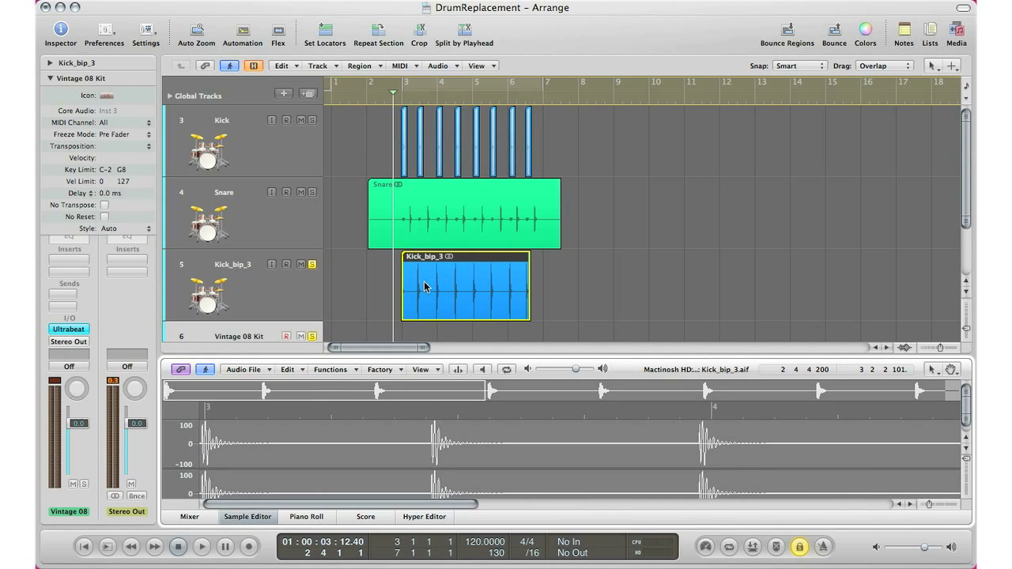
Run Audio to Score on Kick_bip_3 using the Drums Fast preset.
{"action": "left_click", "coordinate": [382, 369]}
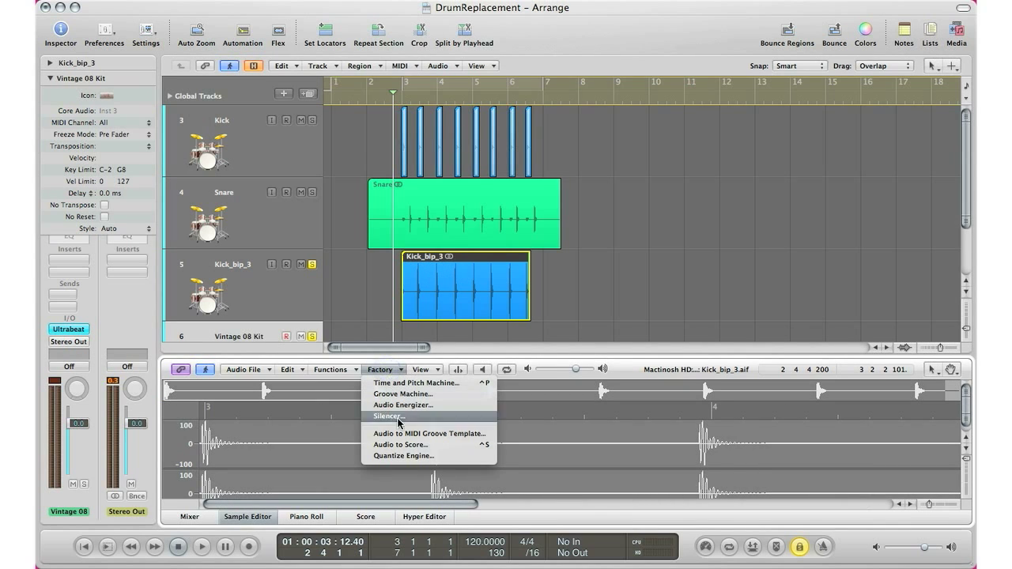
{"action": "left_click", "coordinate": [400, 444]}
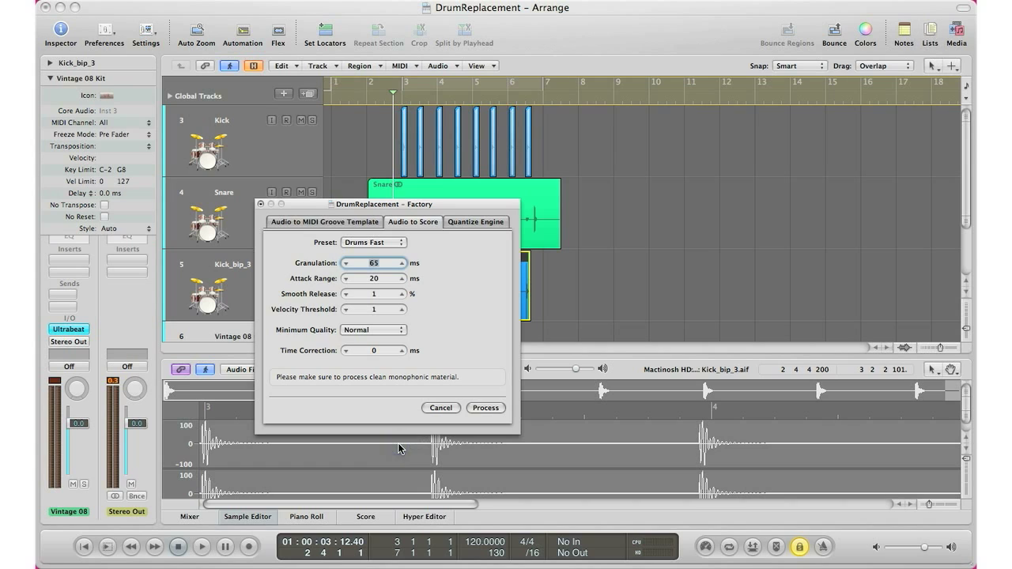
{"action": "left_click", "coordinate": [372, 242]}
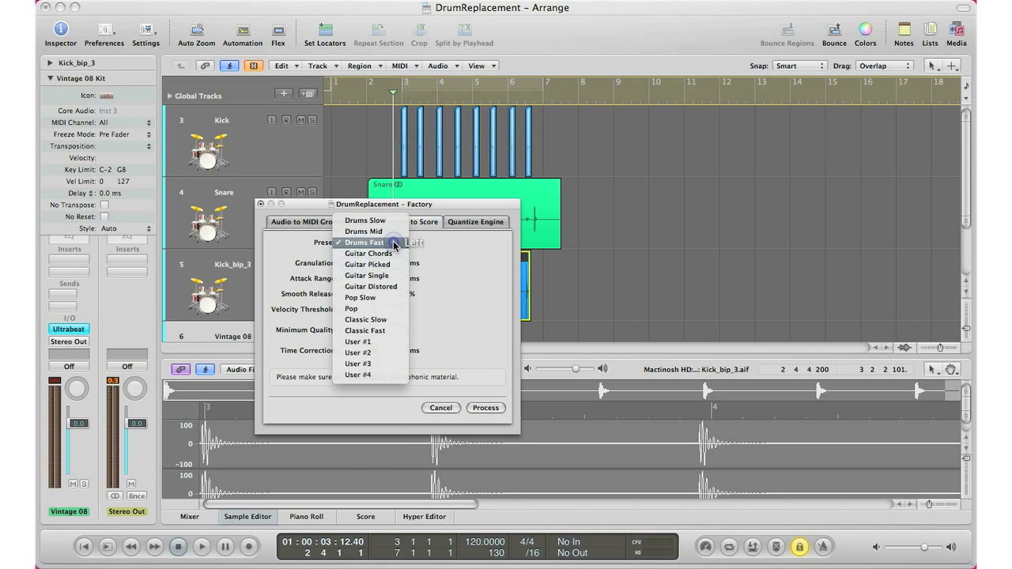
{"action": "mouse_move", "coordinate": [366, 320]}
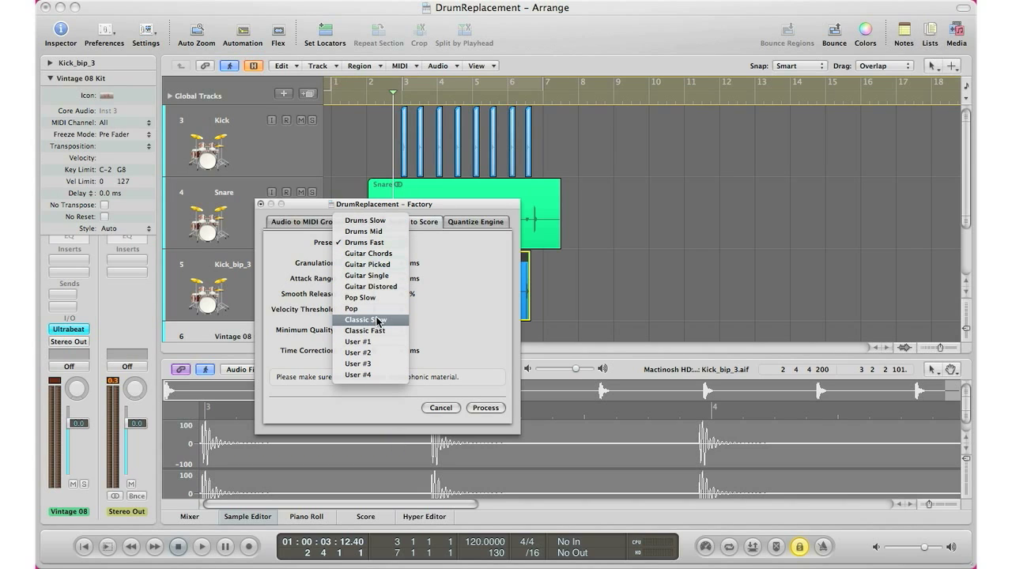
{"action": "mouse_move", "coordinate": [368, 253]}
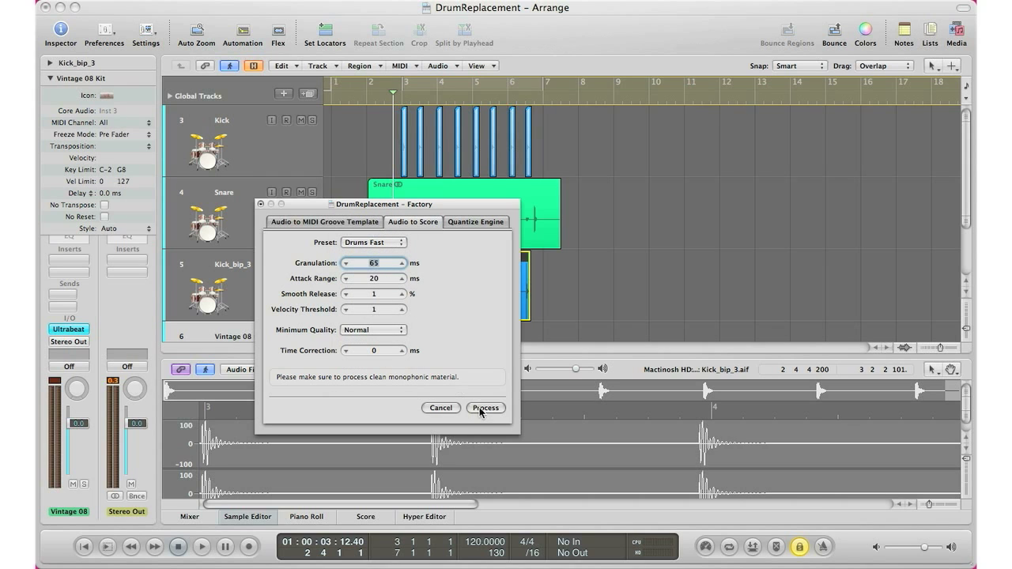
{"action": "left_click", "coordinate": [485, 408]}
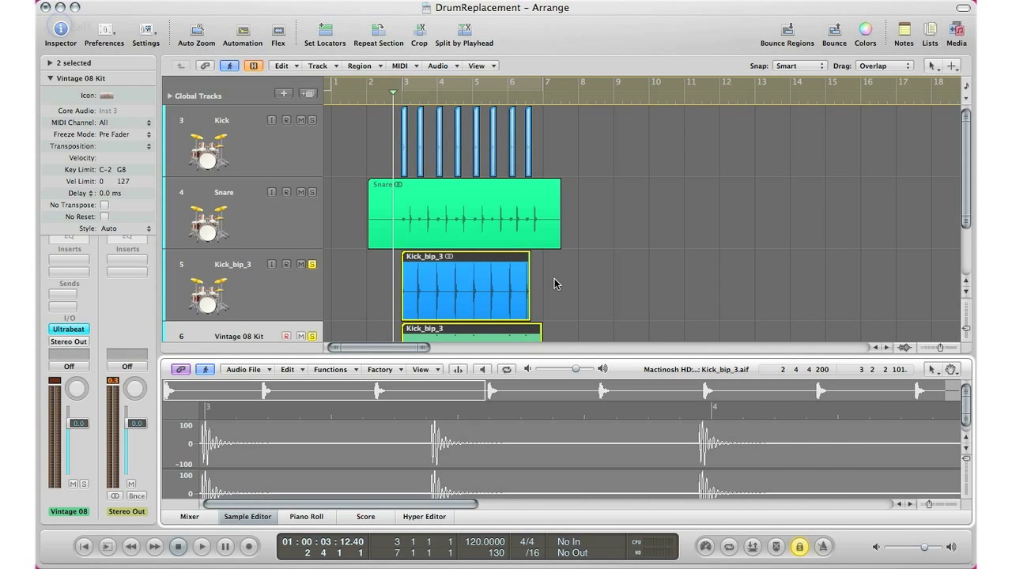
Quantize the kick MIDI region to 1/16-Note, solo the Vintage 08 Kit track and replay.
{"action": "scroll", "scroll_direction": "down", "scroll_amount": 3}
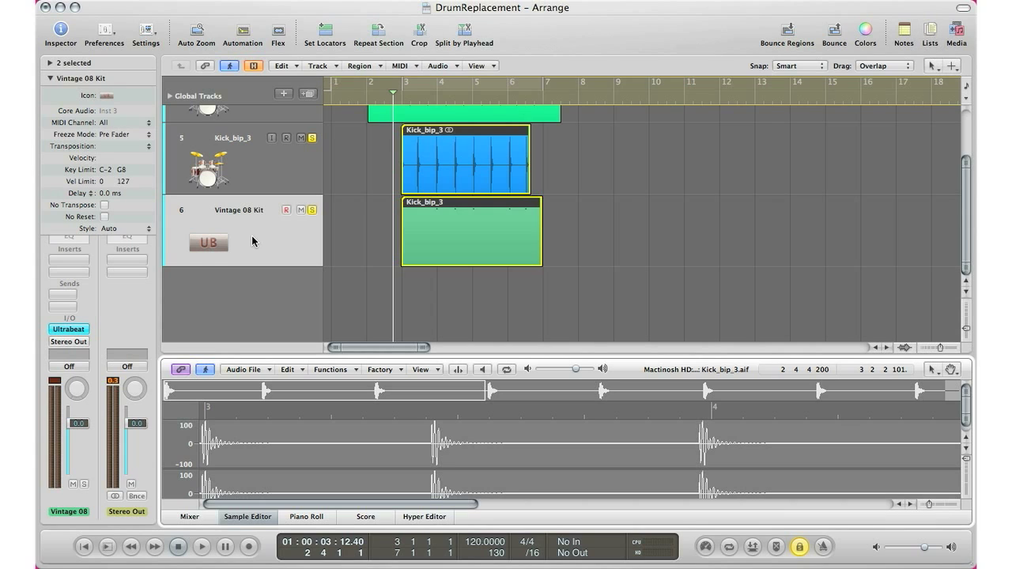
{"action": "left_click", "coordinate": [447, 249]}
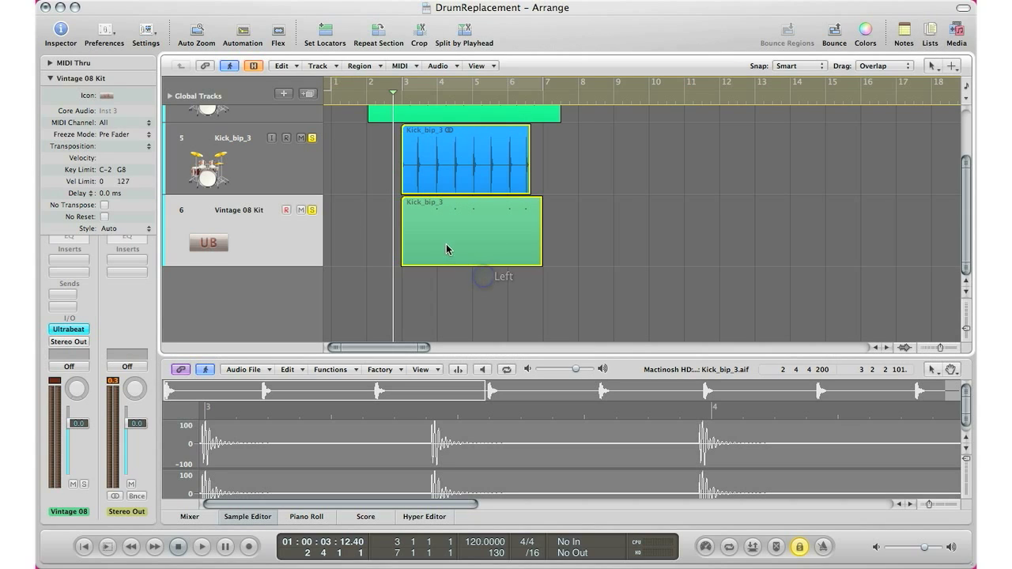
{"action": "mouse_move", "coordinate": [405, 103]}
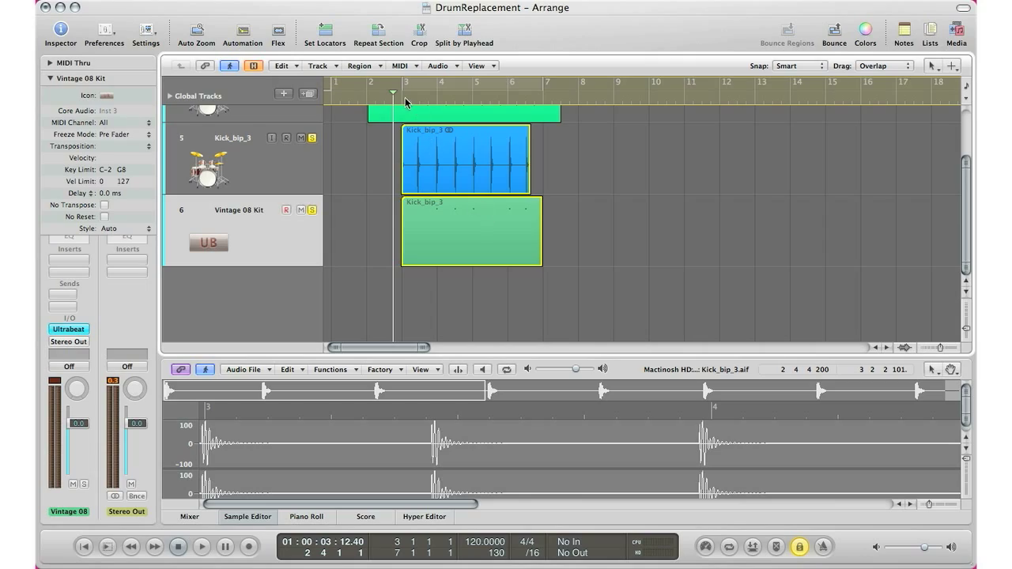
{"action": "left_click", "coordinate": [306, 517]}
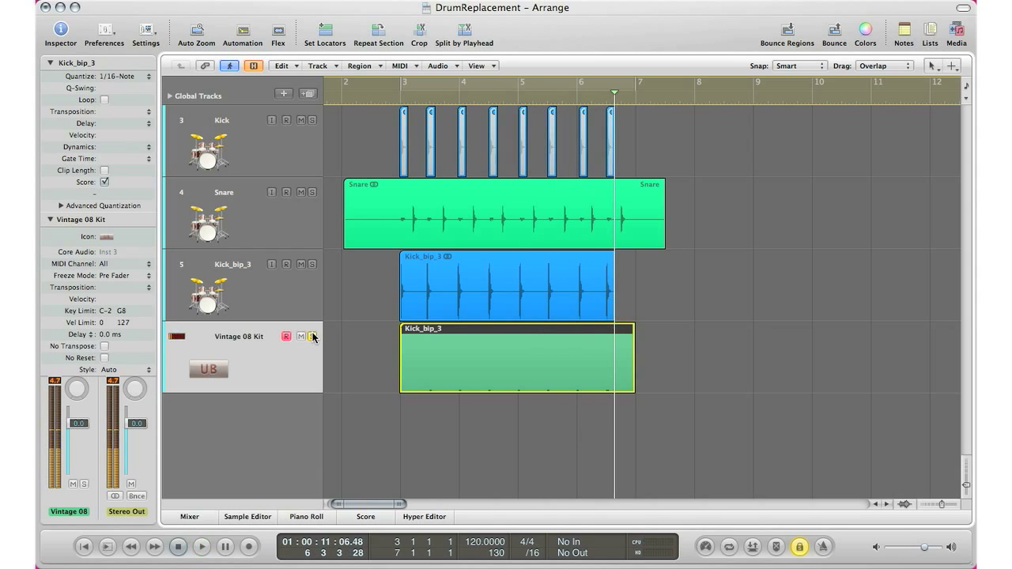
{"action": "left_click", "coordinate": [311, 337]}
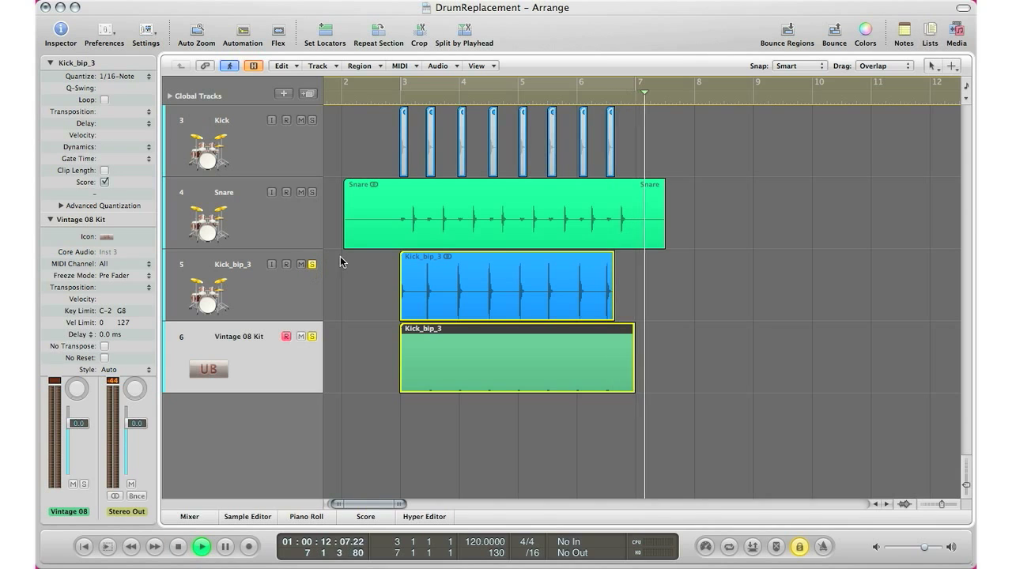
{"action": "left_click", "coordinate": [400, 91]}
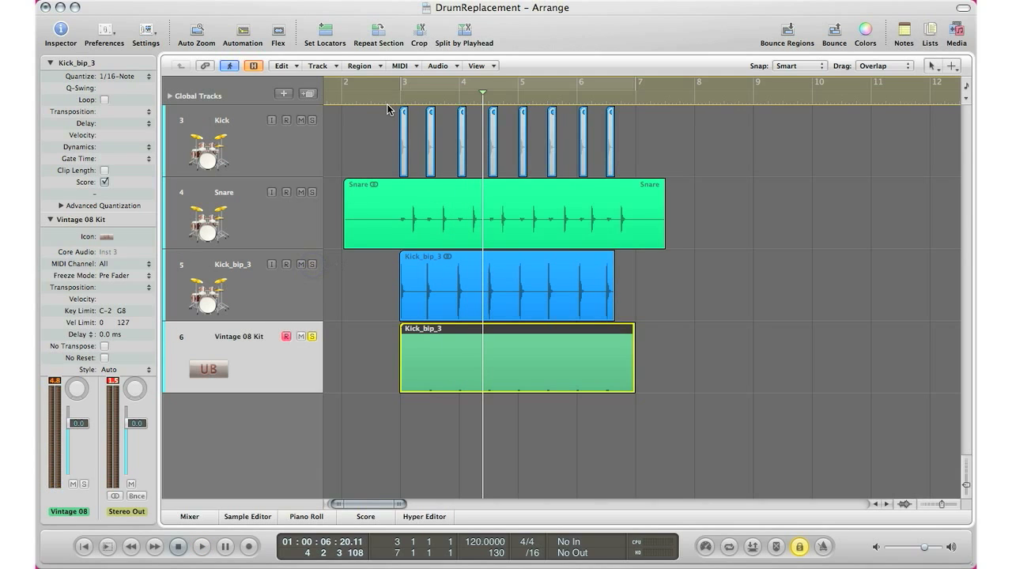
{"action": "left_click", "coordinate": [201, 547]}
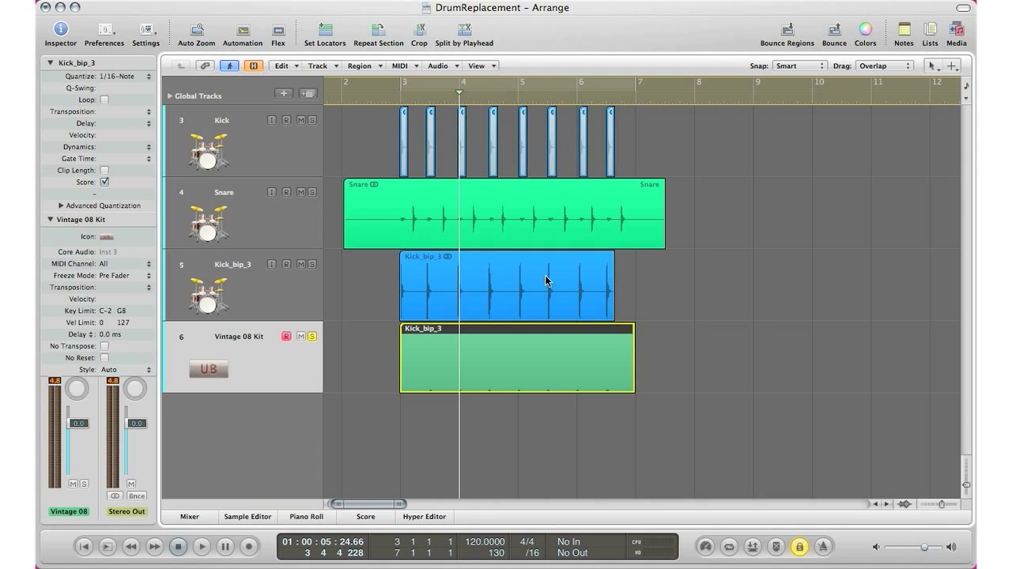
{"action": "mouse_move", "coordinate": [530, 225]}
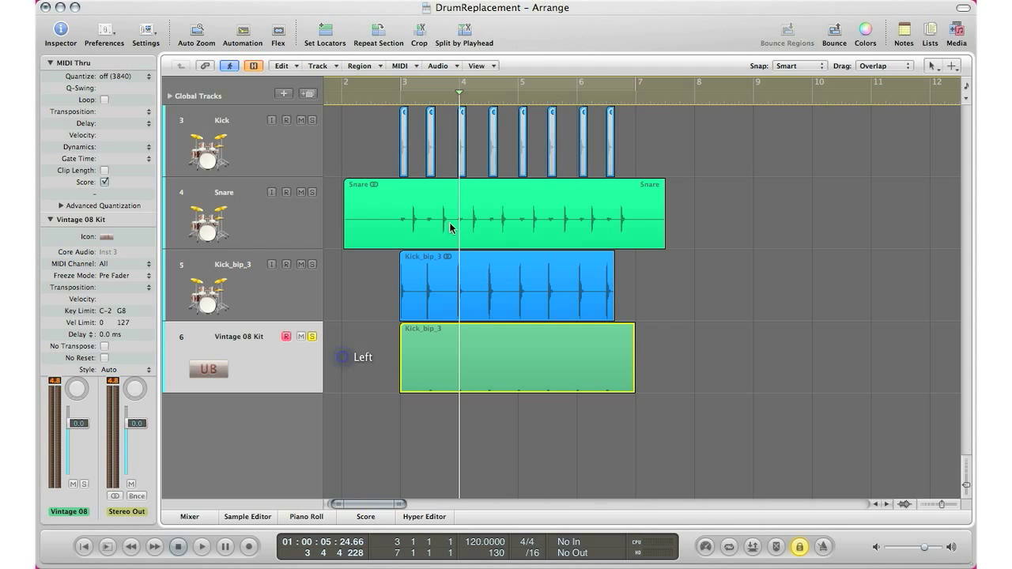
Strip silence from the Snare region with Threshold raised to 9% and adjusted release time.
{"action": "left_click", "coordinate": [466, 214]}
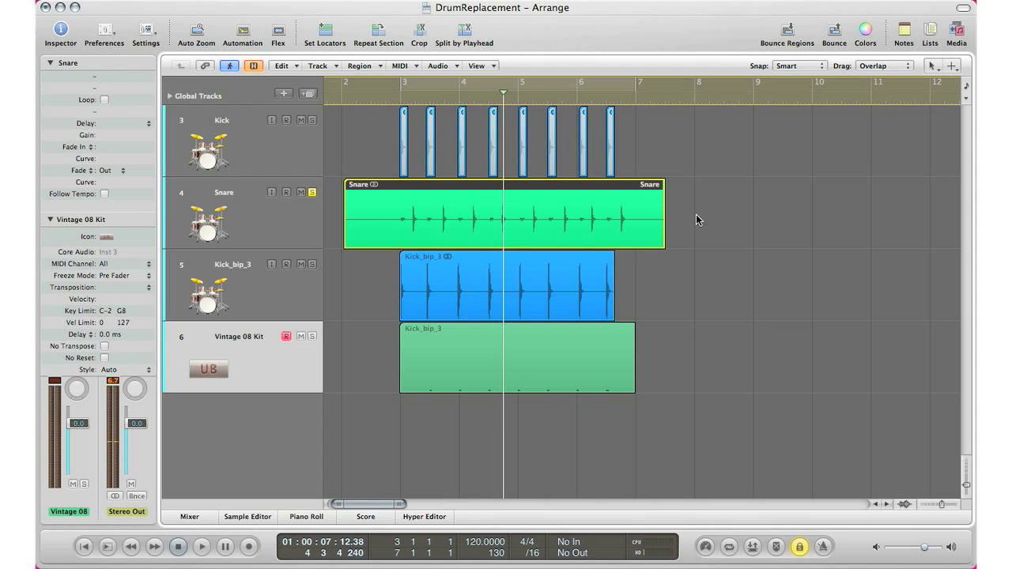
{"action": "left_click", "coordinate": [440, 66]}
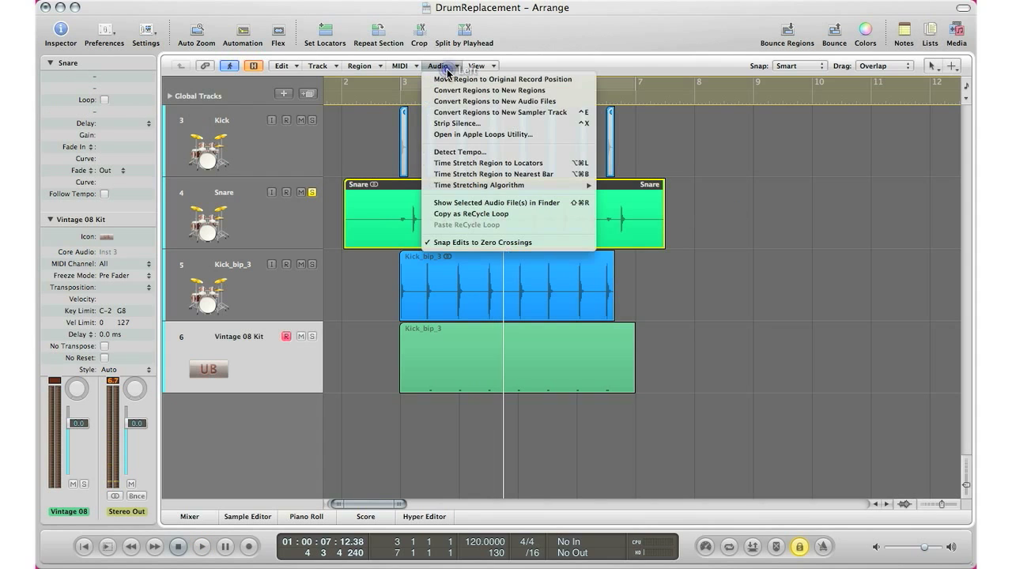
{"action": "left_click", "coordinate": [457, 123]}
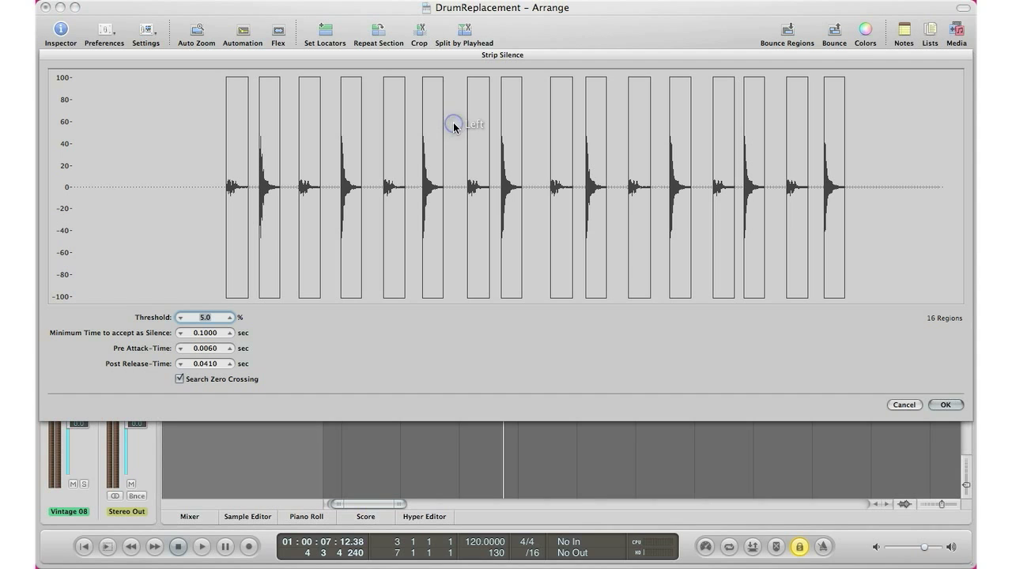
{"action": "left_click", "coordinate": [230, 314]}
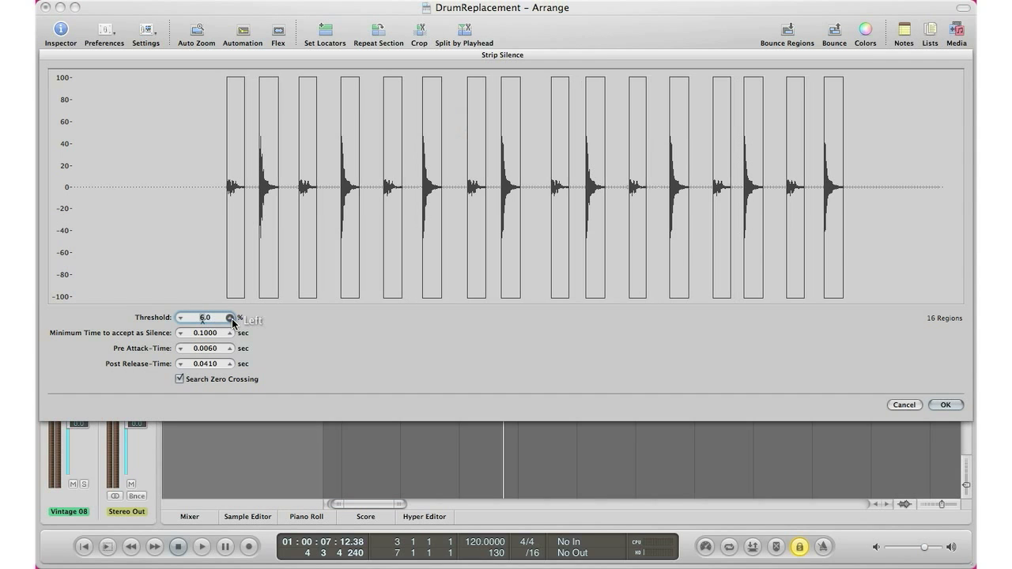
{"action": "left_click", "coordinate": [230, 315]}
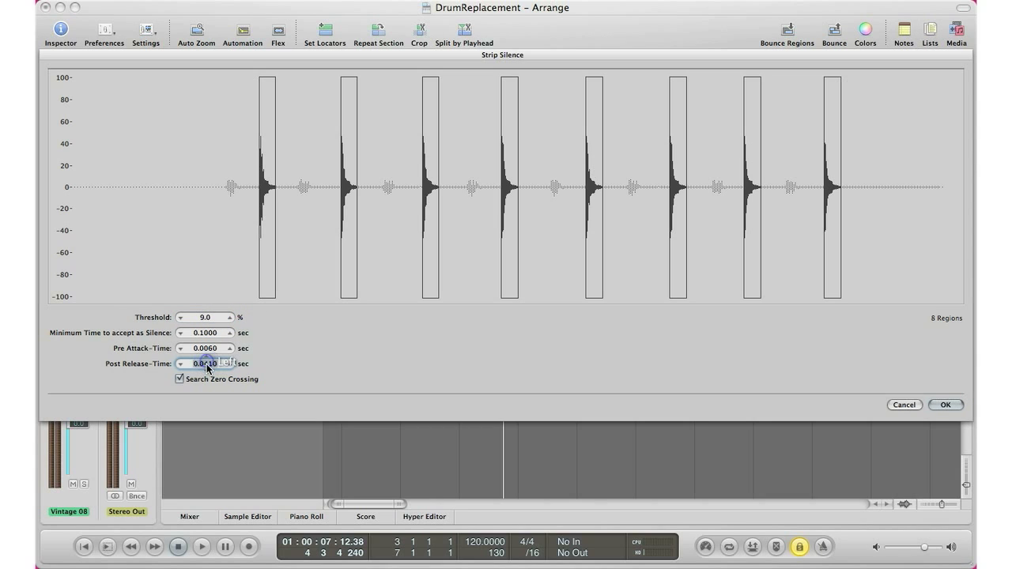
{"action": "left_click", "coordinate": [231, 360]}
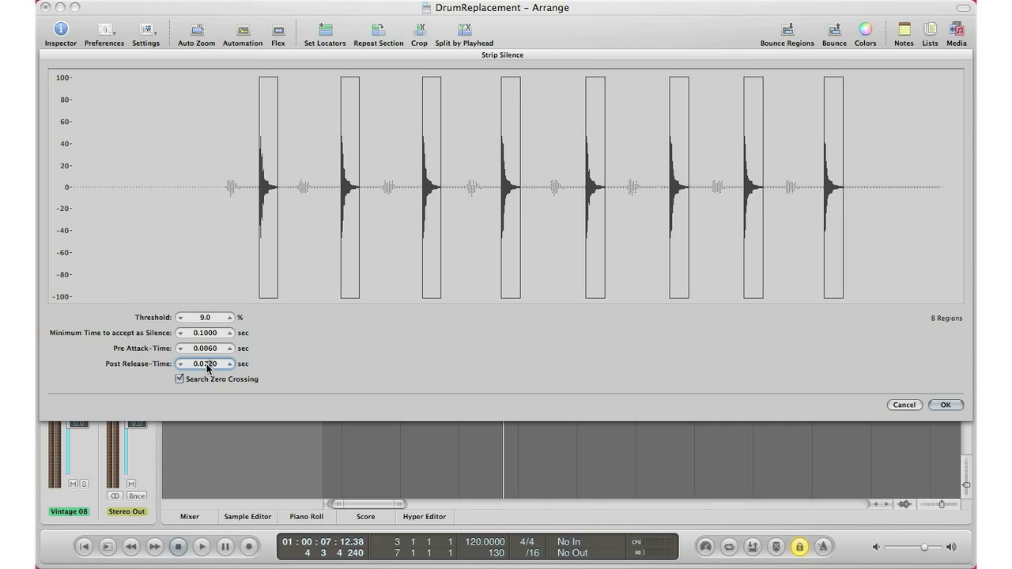
{"action": "left_click", "coordinate": [946, 405]}
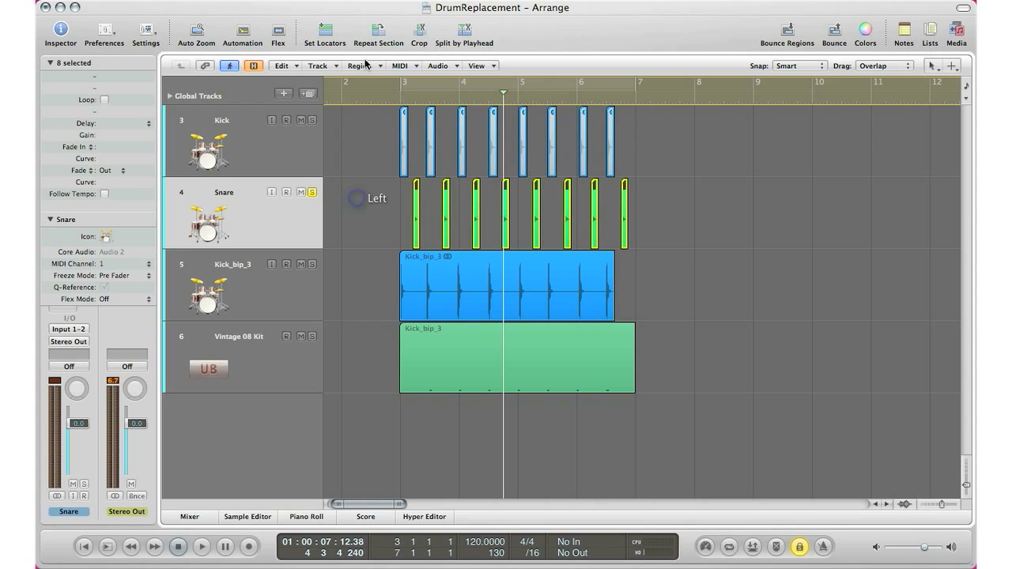
Bounce the snare regions in place to a new Snare_bip_2 track, muting the source.
{"action": "left_click", "coordinate": [361, 66]}
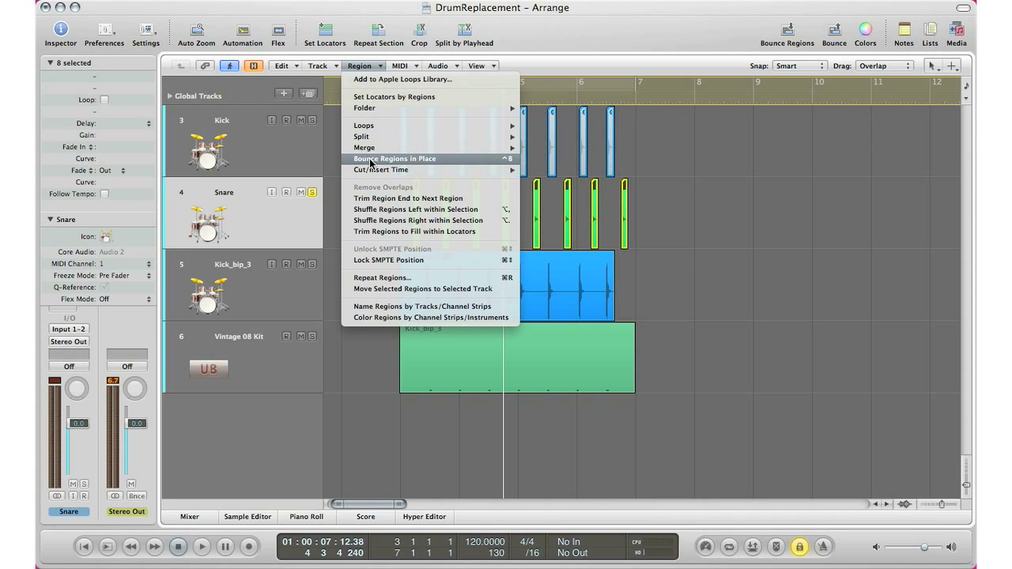
{"action": "left_click", "coordinate": [394, 158]}
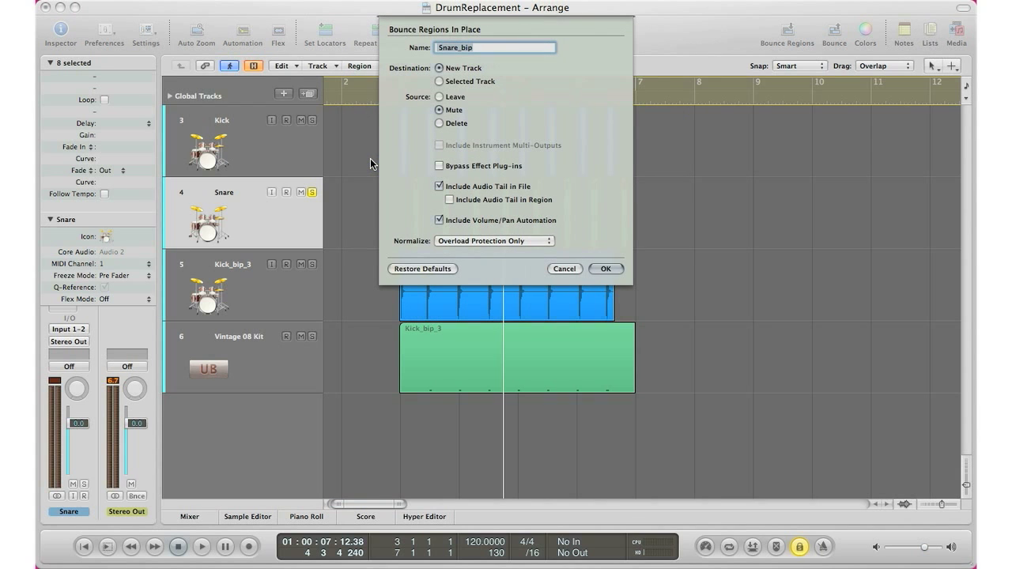
{"action": "left_click", "coordinate": [605, 269]}
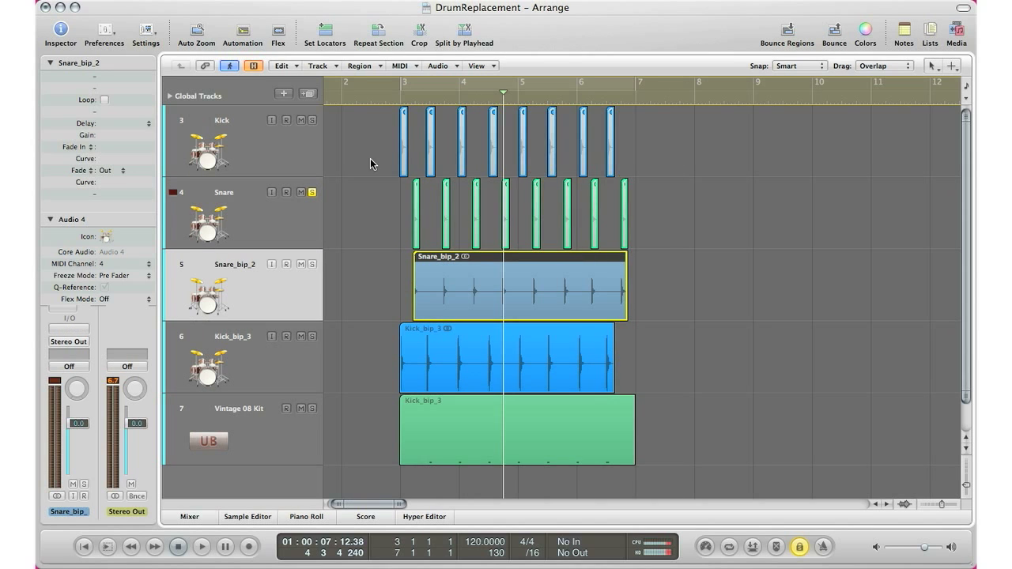
{"action": "mouse_move", "coordinate": [337, 204]}
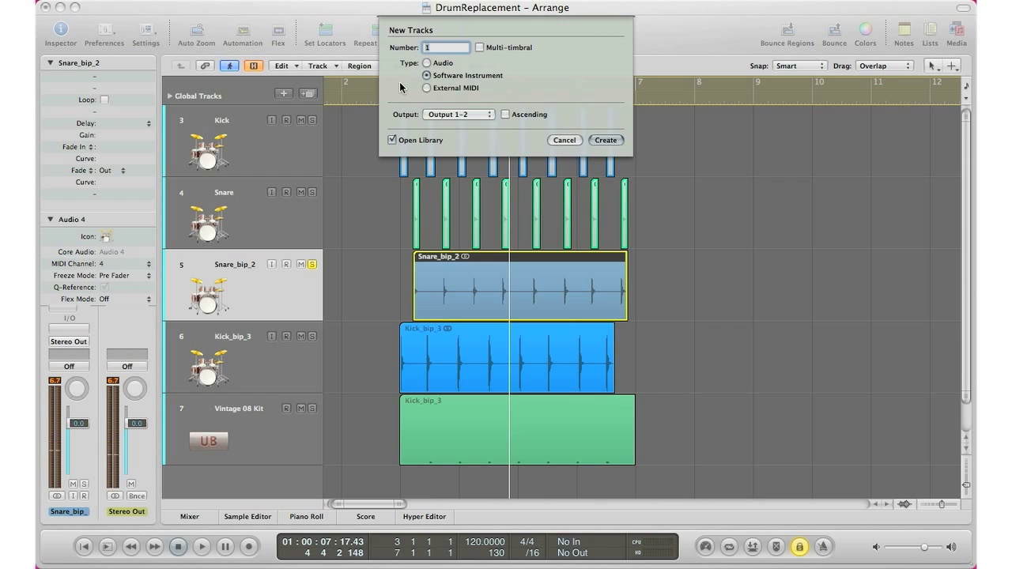
Create a software instrument track running Ultrabeat and browse to the Vintage 08 Kit preset.
{"action": "left_click", "coordinate": [606, 140]}
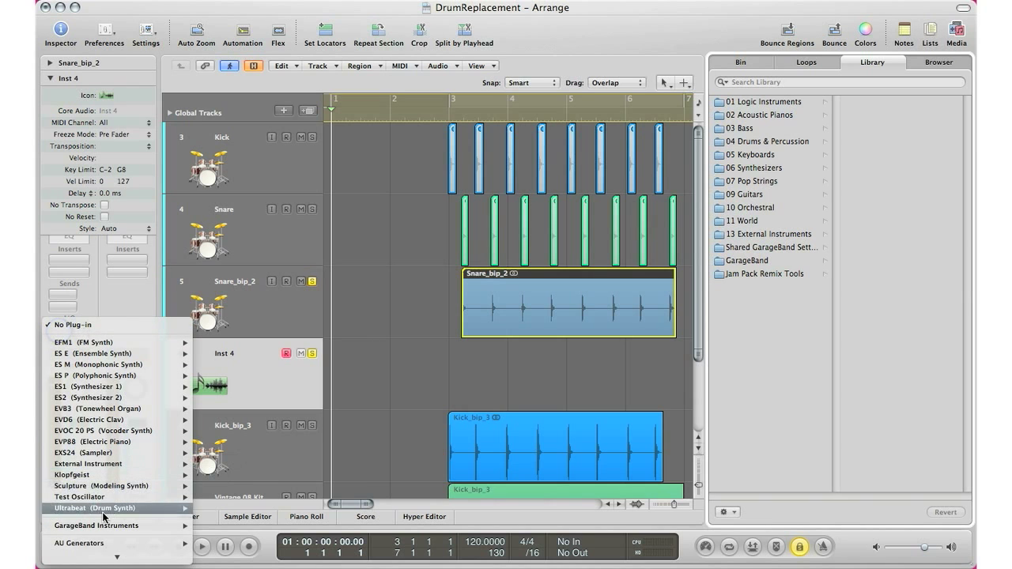
{"action": "left_click", "coordinate": [84, 508]}
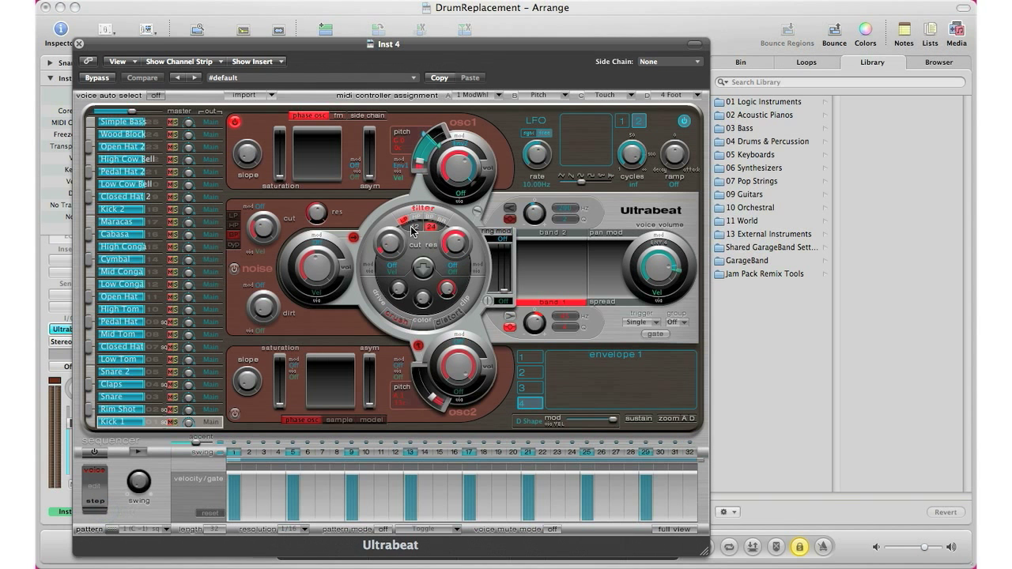
{"action": "left_click", "coordinate": [409, 77]}
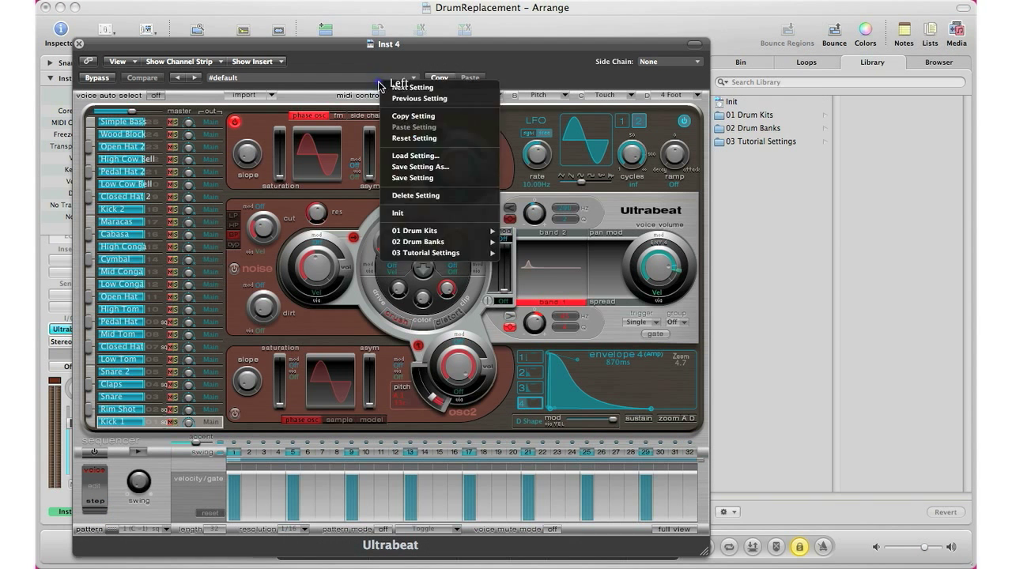
{"action": "mouse_move", "coordinate": [415, 230]}
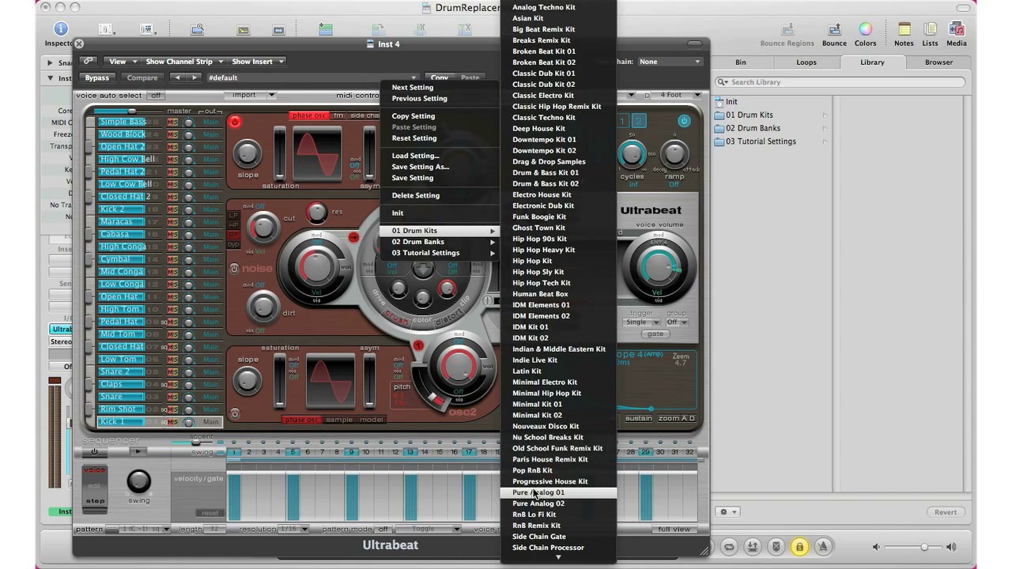
{"action": "scroll", "scroll_direction": "down", "scroll_amount": 3}
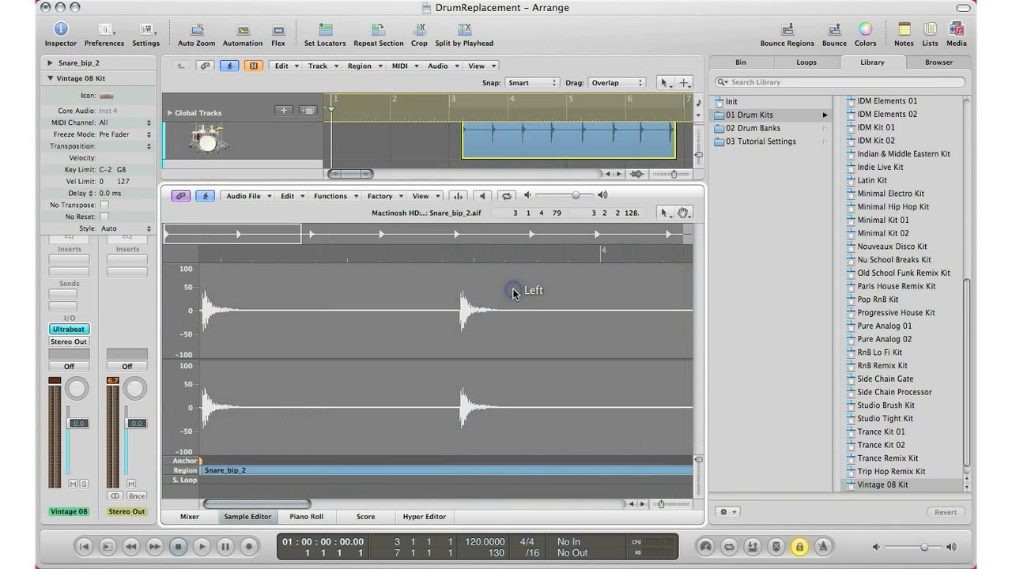
Run Audio to Score on Snare_bip_2 with the Drums Fast preset.
{"action": "left_click", "coordinate": [380, 195]}
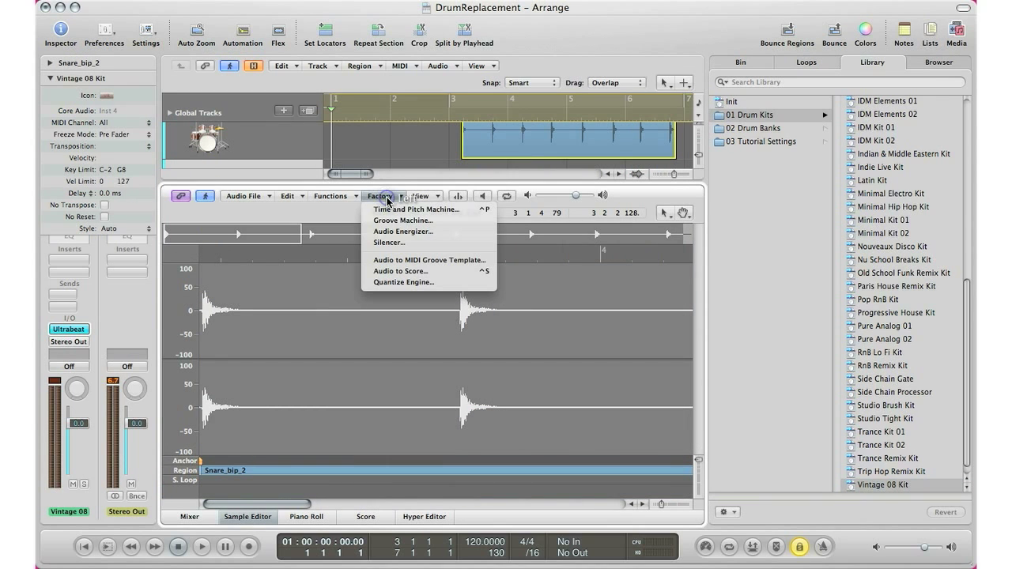
{"action": "left_click", "coordinate": [430, 260]}
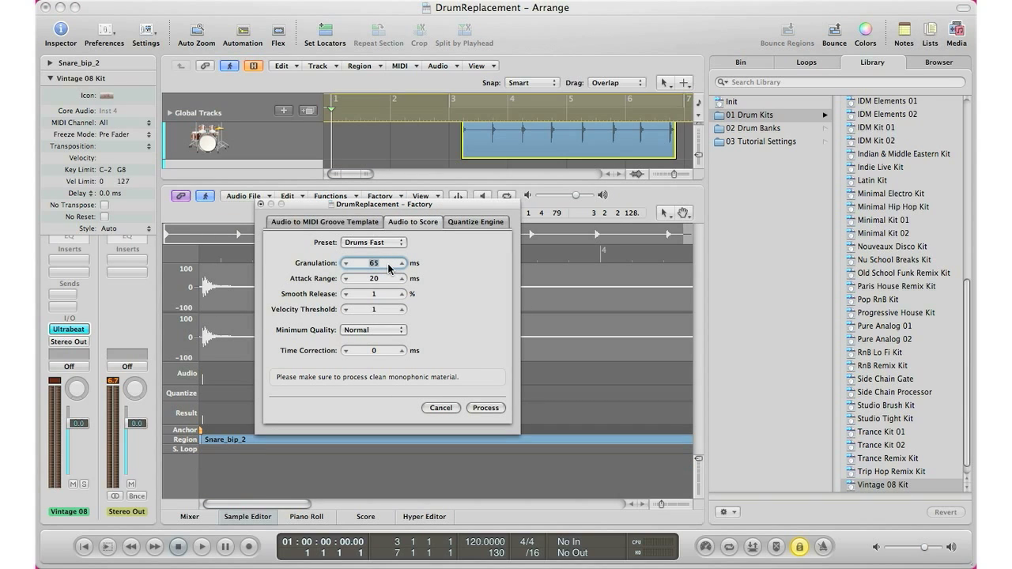
{"action": "mouse_move", "coordinate": [486, 408]}
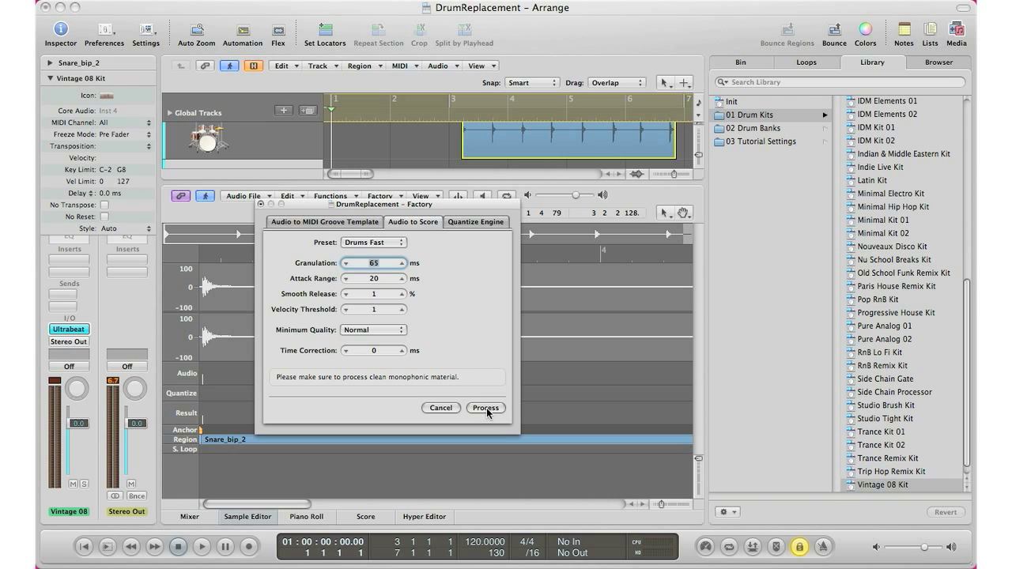
{"action": "left_click", "coordinate": [486, 408]}
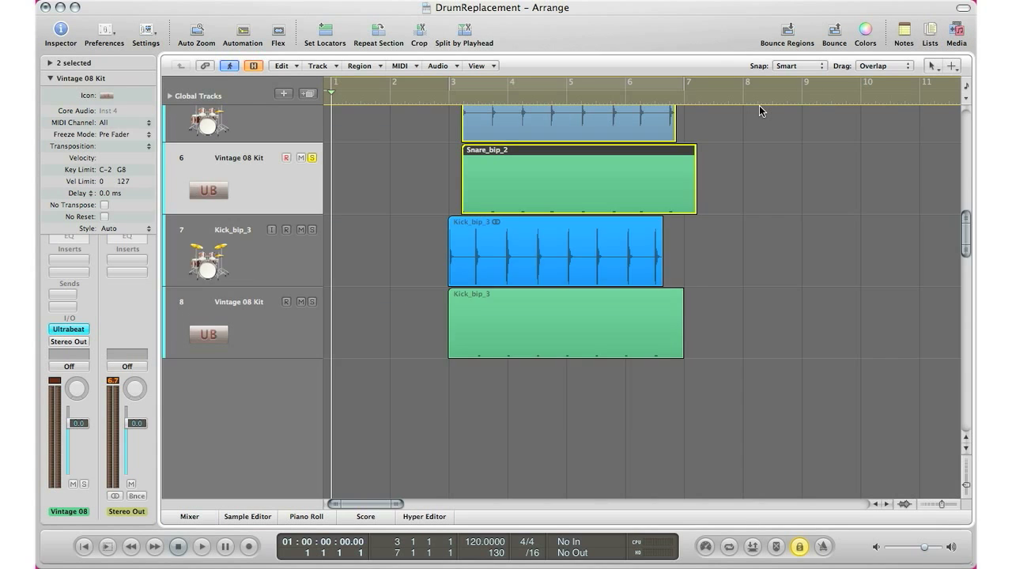
Drag the eight snare notes down to just above C1 and audition the first one.
{"action": "scroll", "scroll_direction": "down", "scroll_amount": 3}
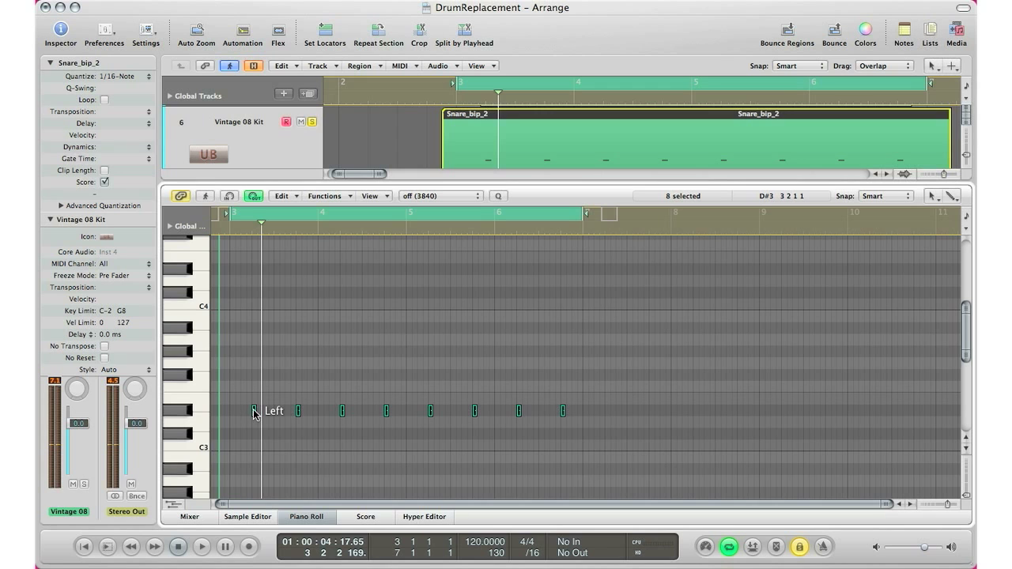
{"action": "left_click_drag", "start_coordinate": [255, 410], "coordinate": [255, 407]}
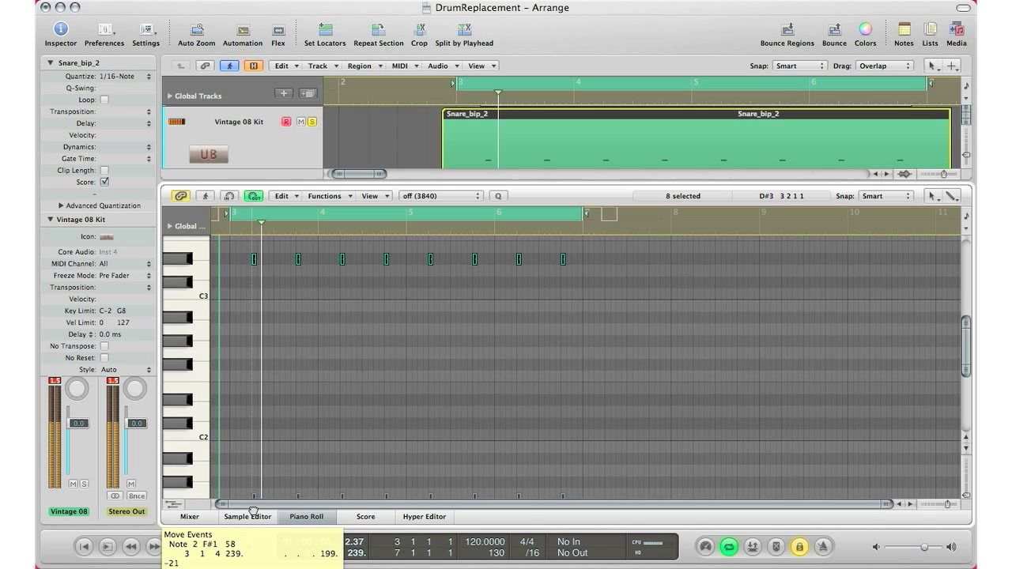
{"action": "left_click_drag", "start_coordinate": [253, 258], "coordinate": [259, 465]}
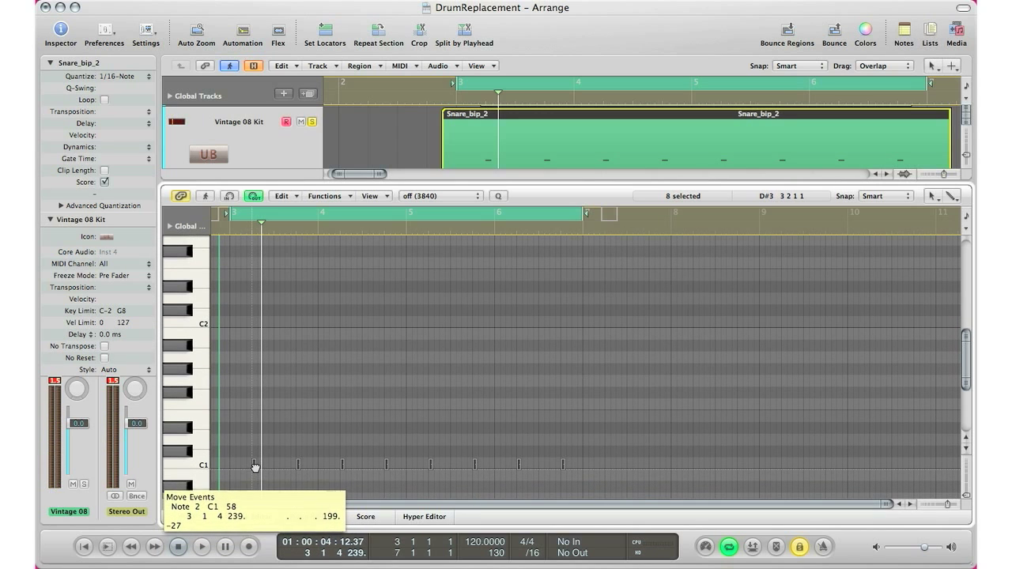
{"action": "left_click_drag", "start_coordinate": [255, 465], "coordinate": [255, 429]}
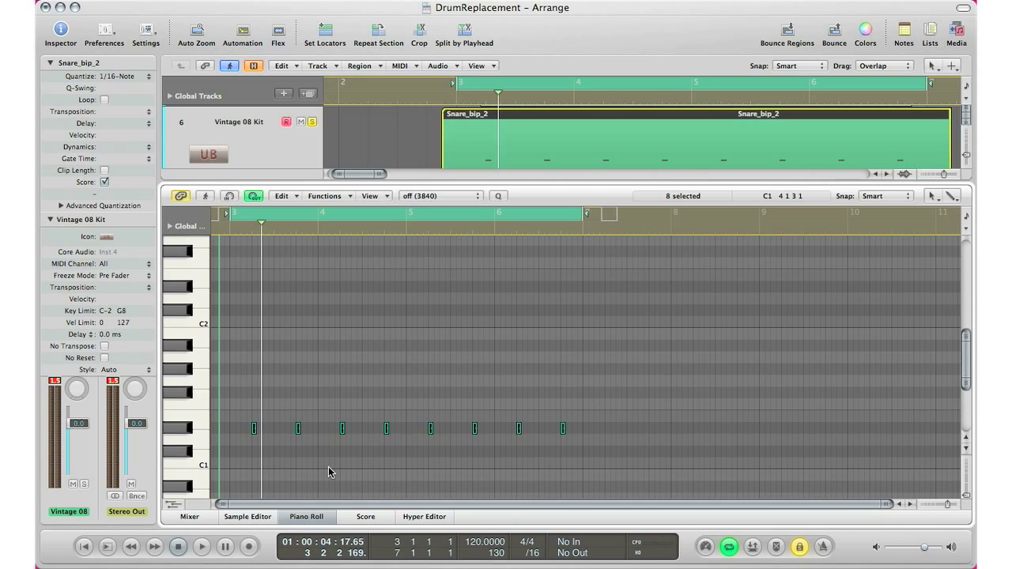
{"action": "left_click", "coordinate": [254, 428]}
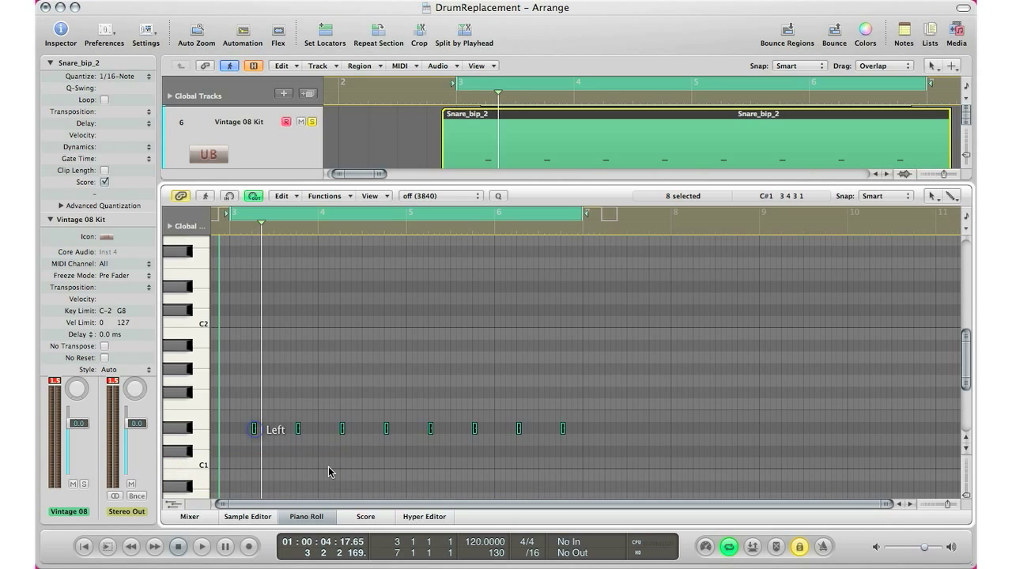